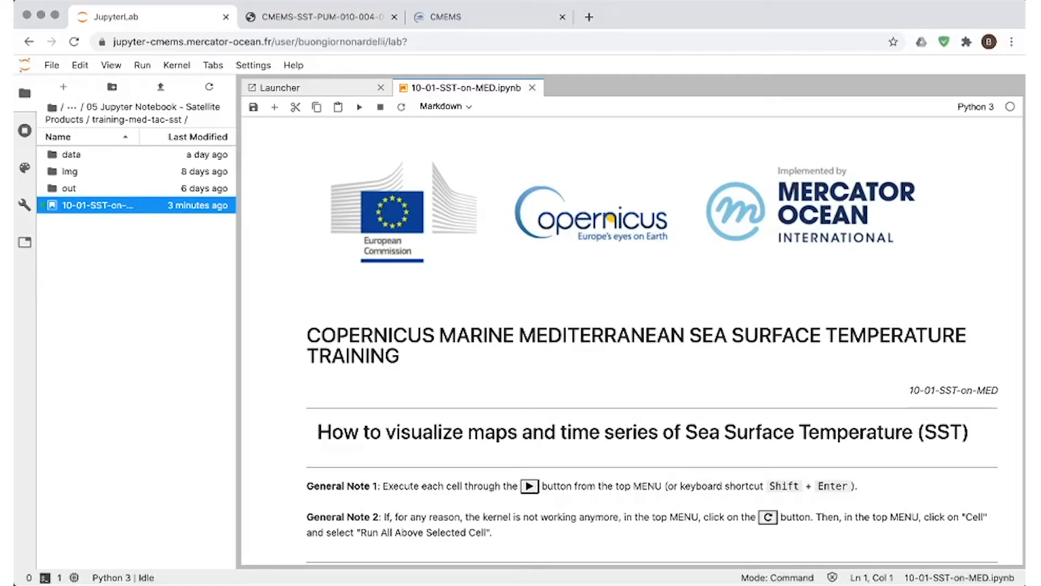
Step: Follow the notebook's SST_MED_SST_L3S_NRT_OBSERVATIONS_010_012 link to its CMEMS product page
scroll(down, 3)
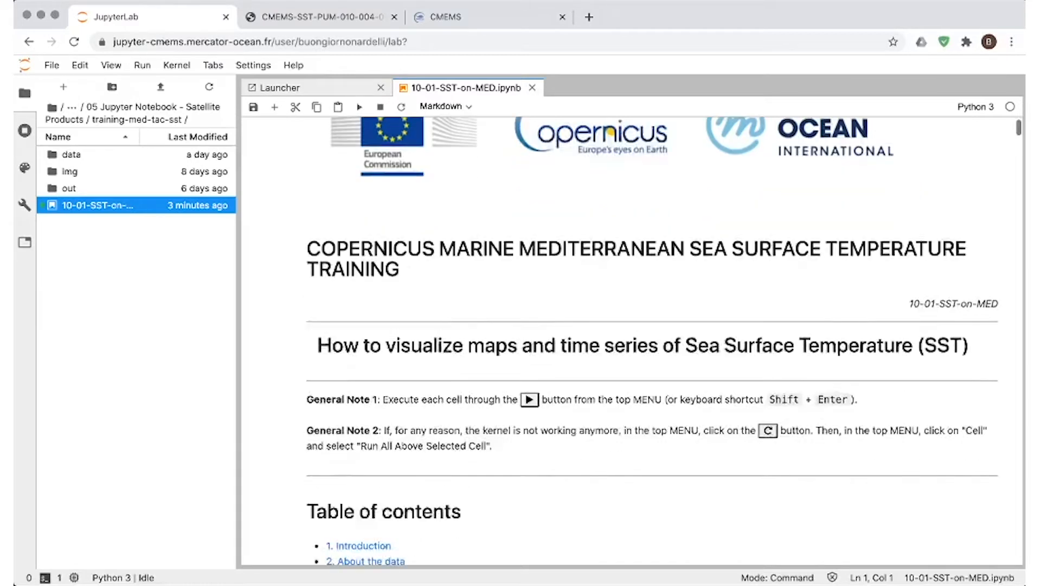
scroll(down, 3)
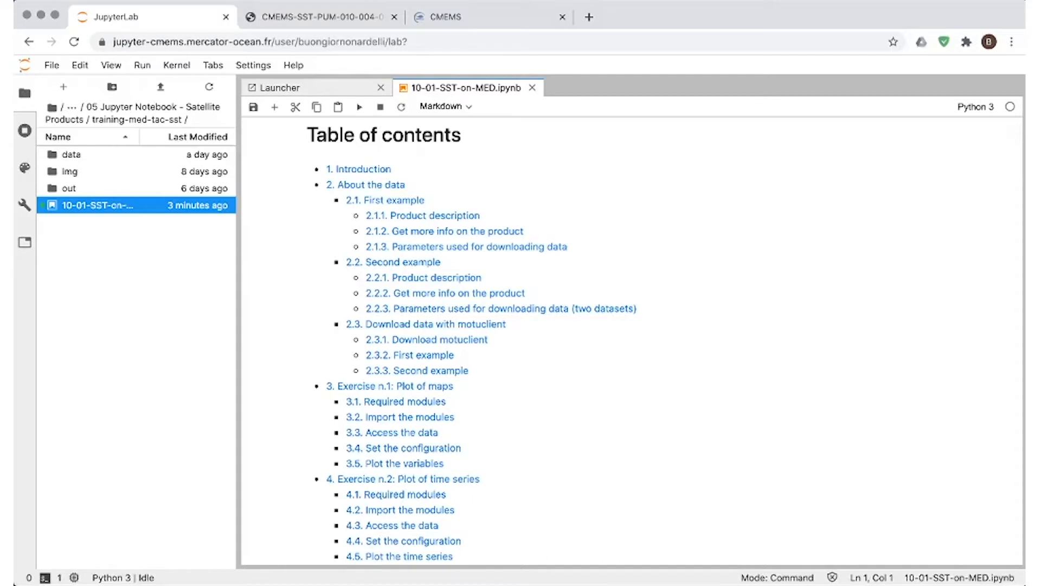
scroll(down, 3)
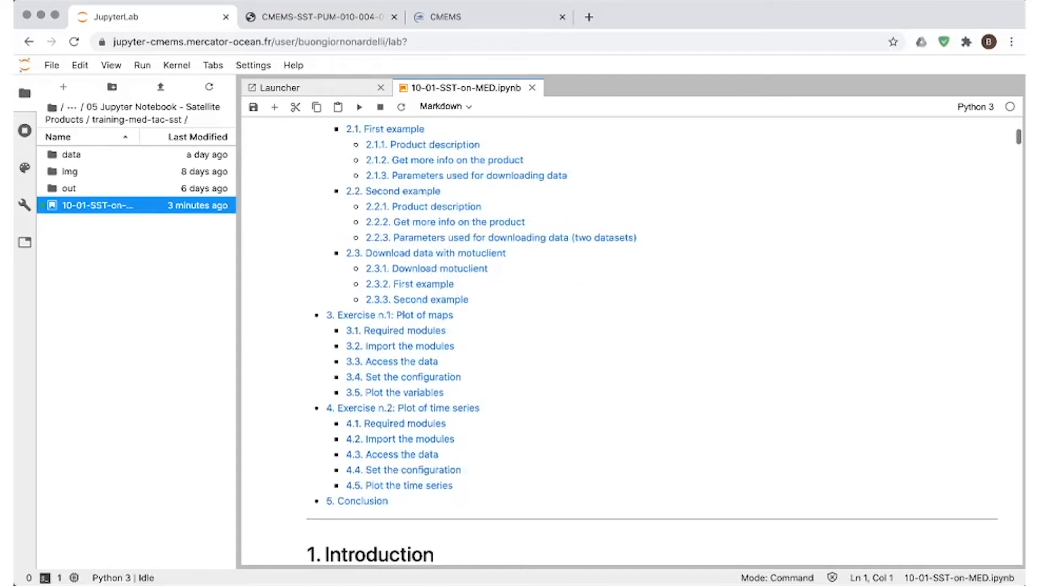
scroll(down, 3)
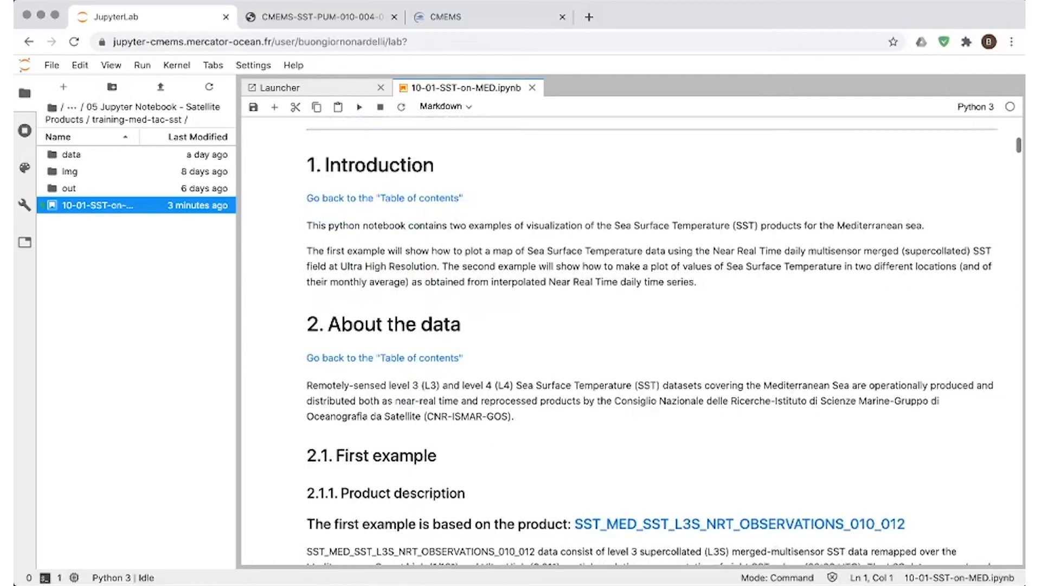
scroll(down, 3)
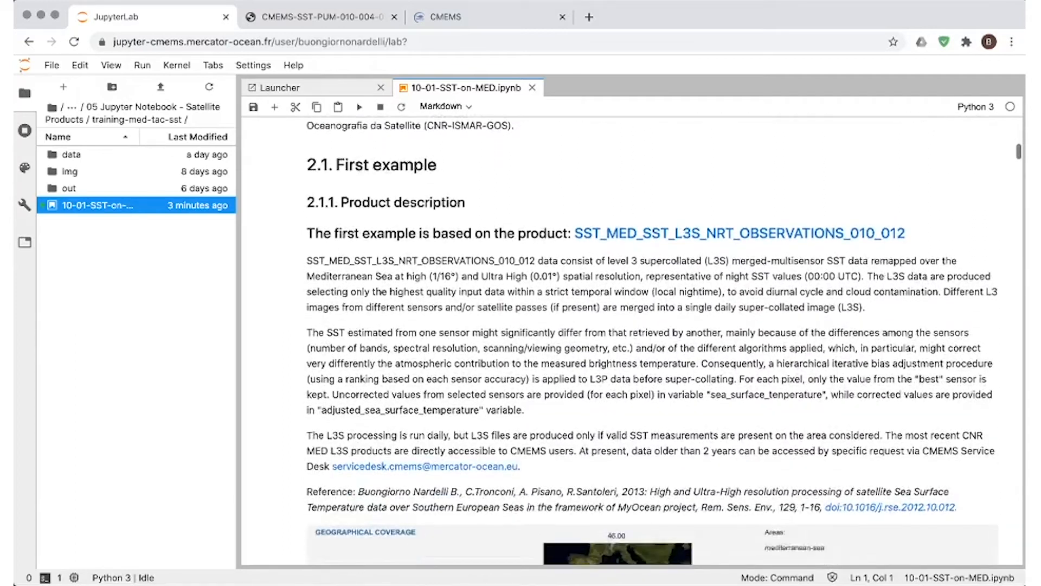
scroll(down, 3)
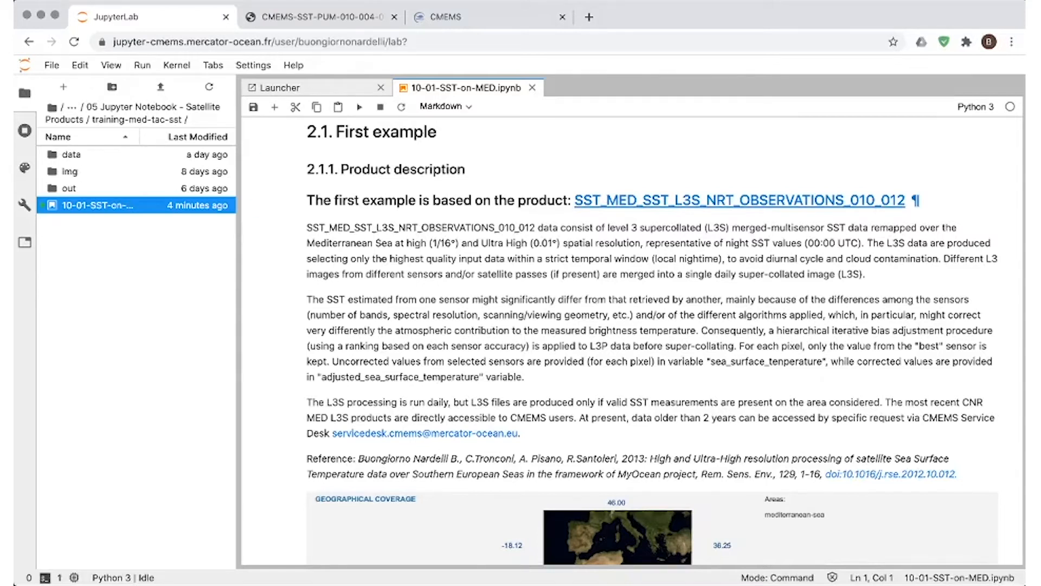
click(740, 200)
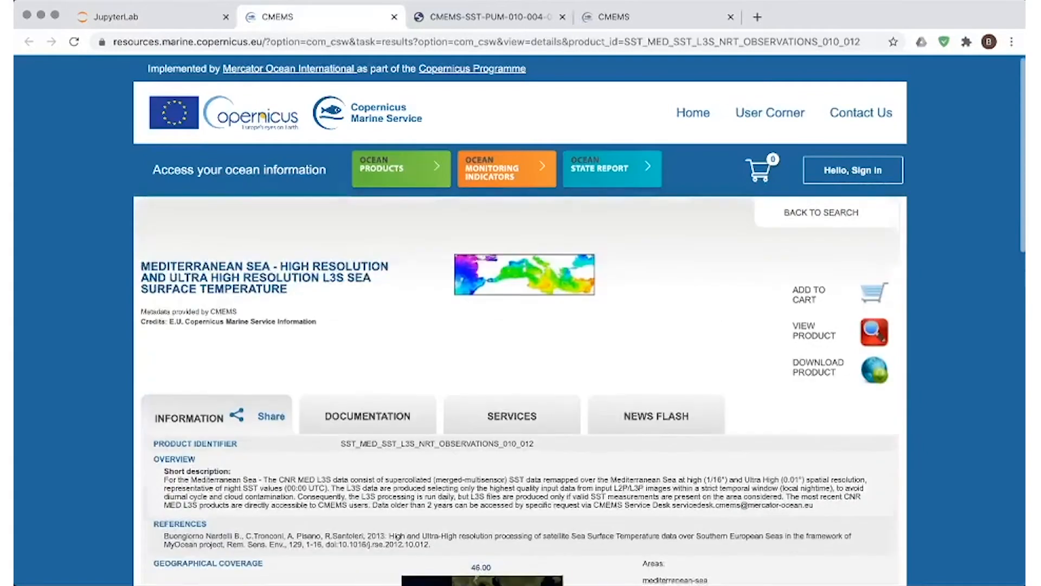
scroll(down, 3)
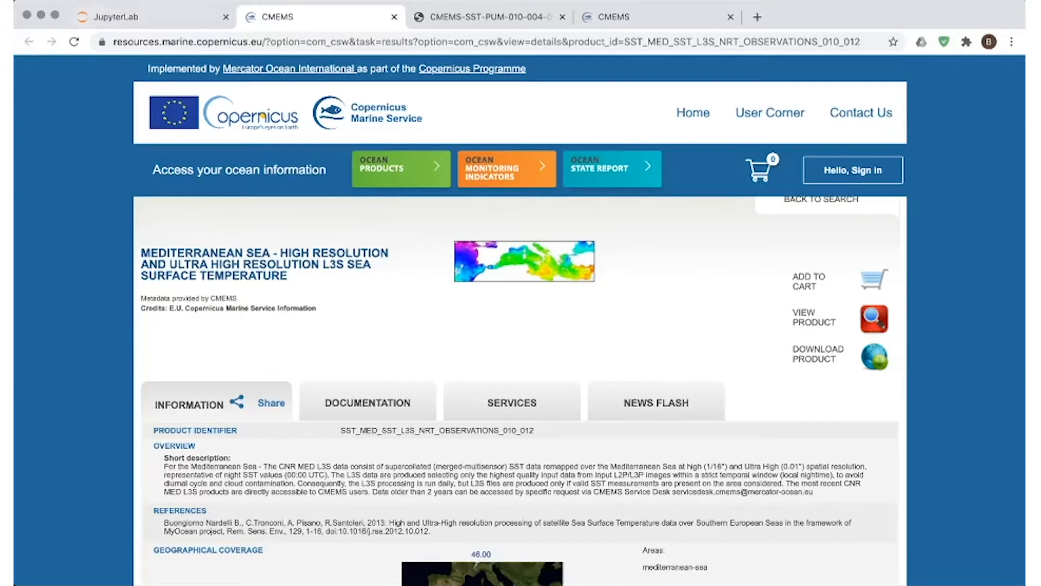
Step: Return to the notebook and open the Product User Manual (PUM) from section 2.1.2
click(153, 16)
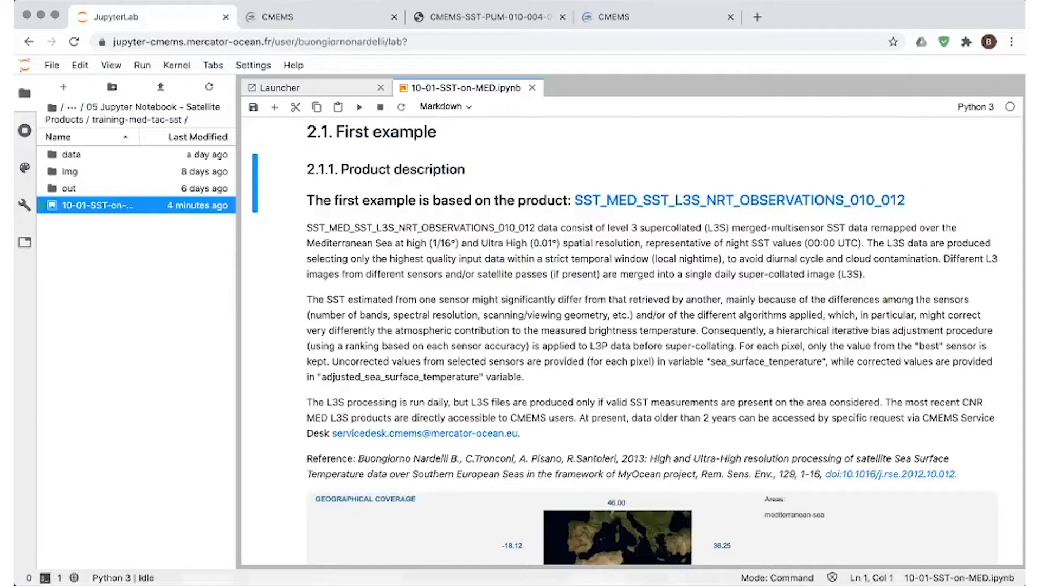
scroll(down, 3)
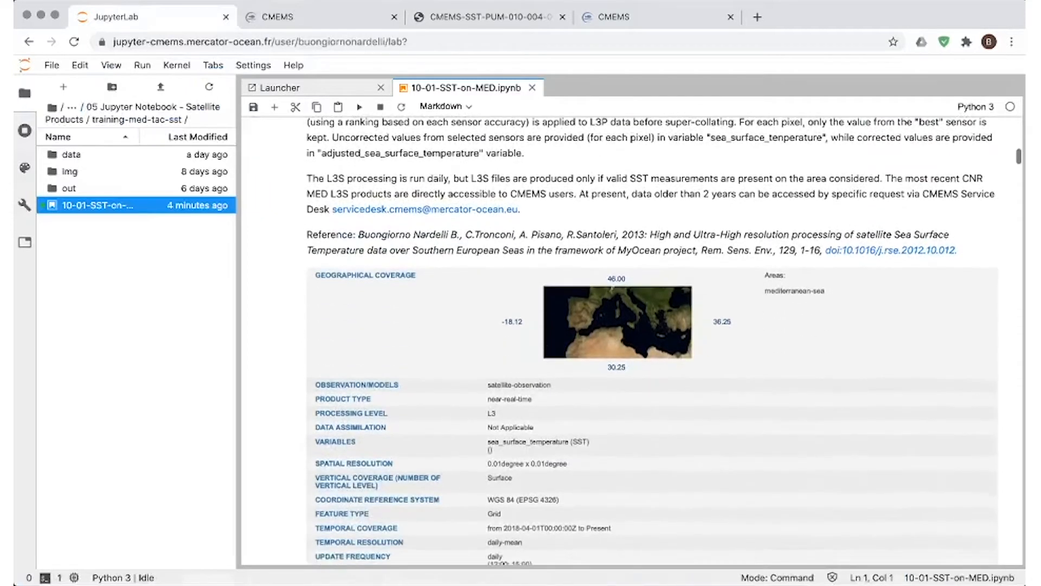
scroll(down, 3)
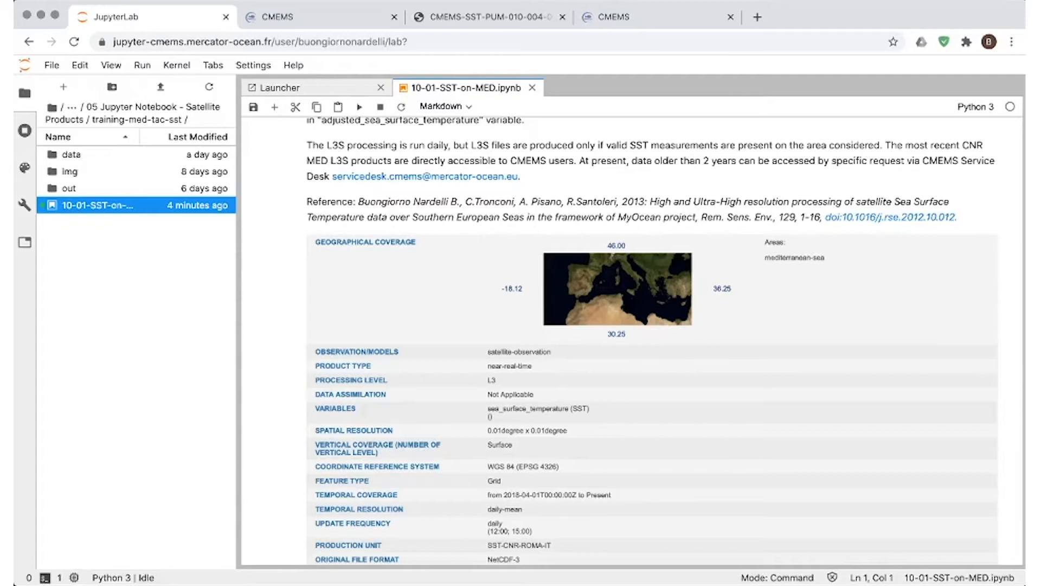
scroll(down, 3)
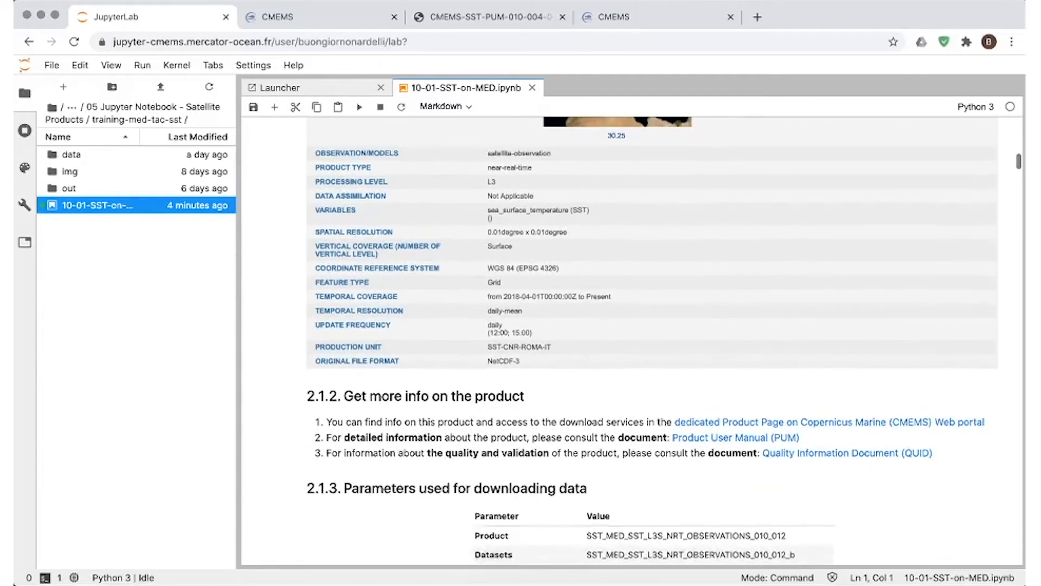
scroll(down, 3)
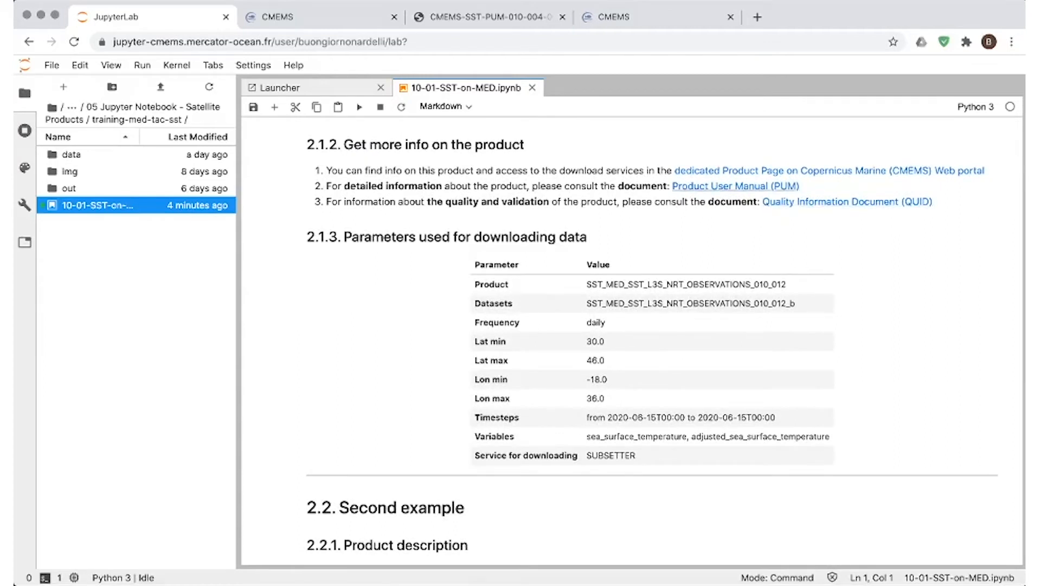
click(736, 186)
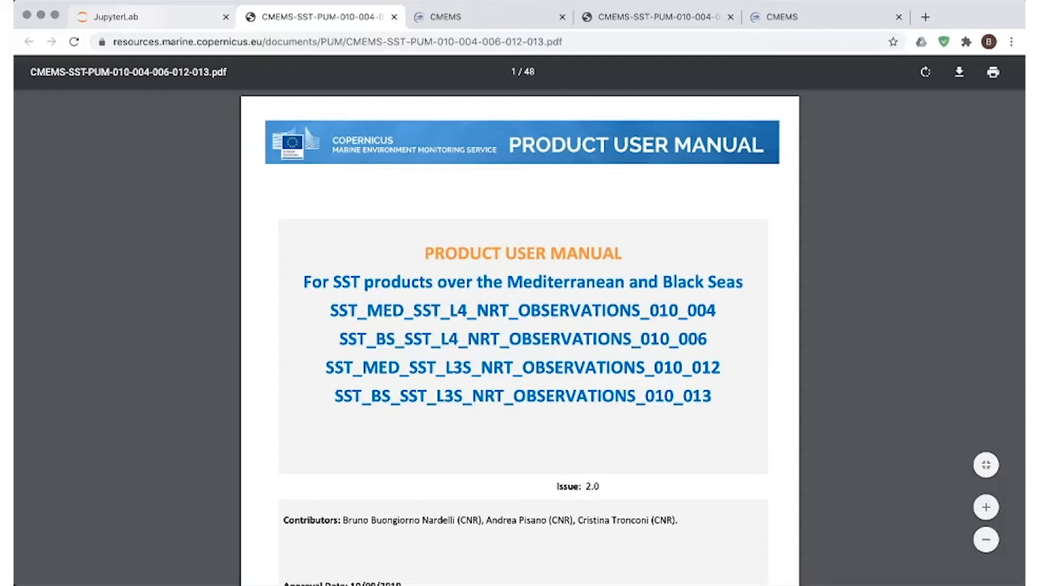
Step: Return to the notebook and scroll toward the SST_MED_SST_L4_NRT_OBSERVATIONS_010_004 link in section 2.2.1
click(151, 17)
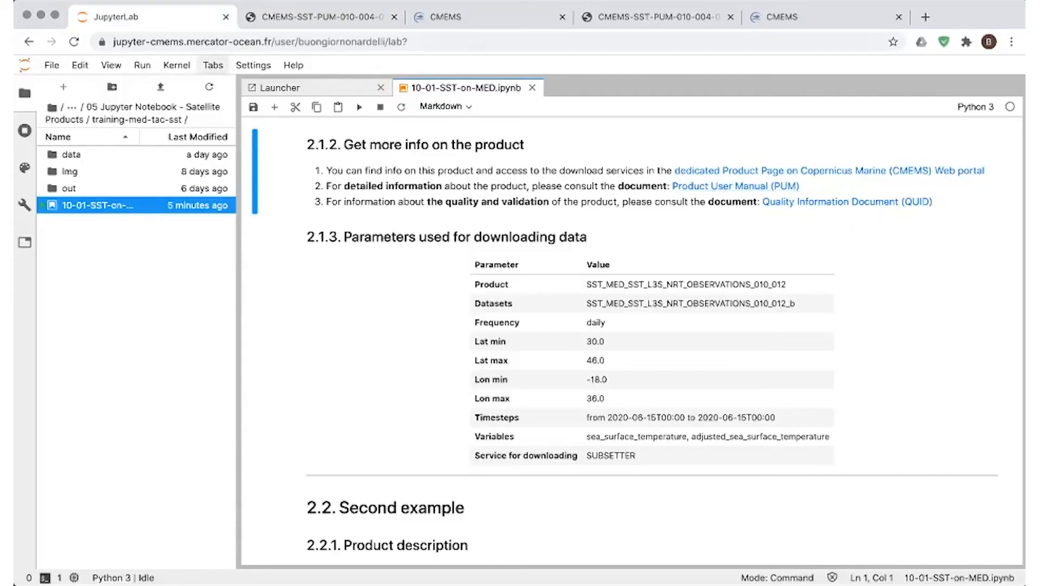
scroll(down, 3)
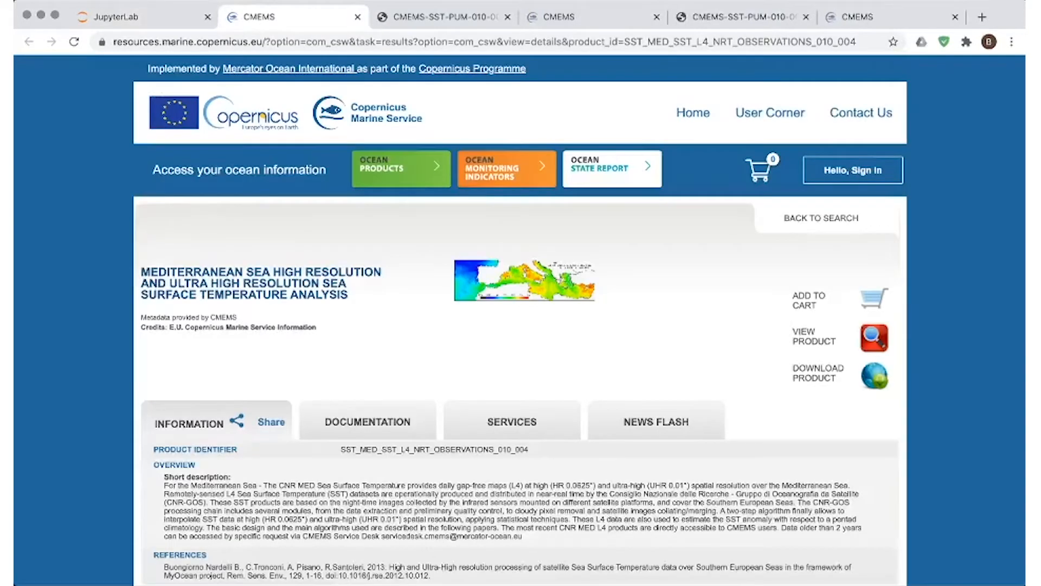
click(133, 17)
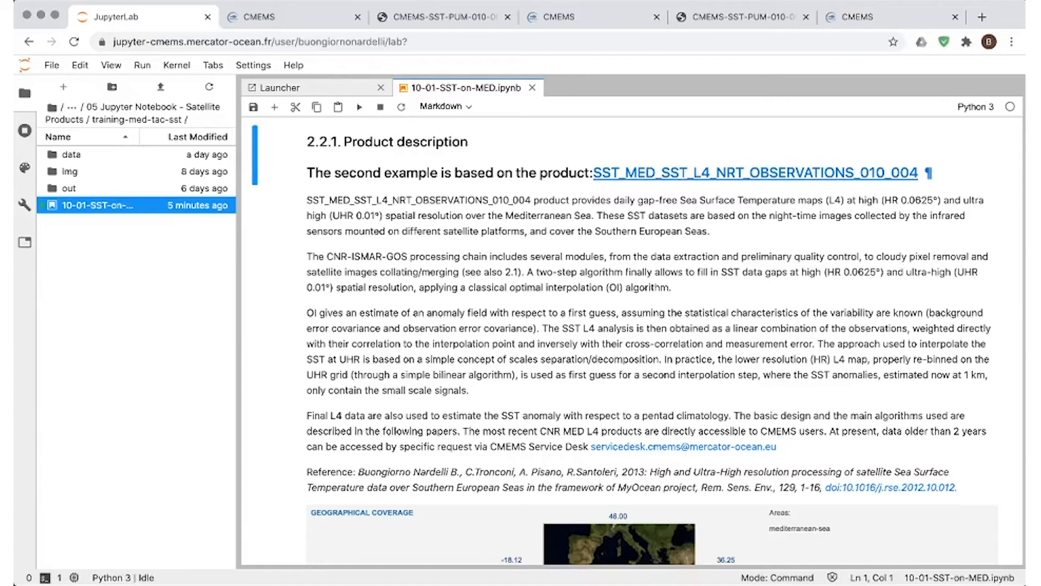
scroll(down, 3)
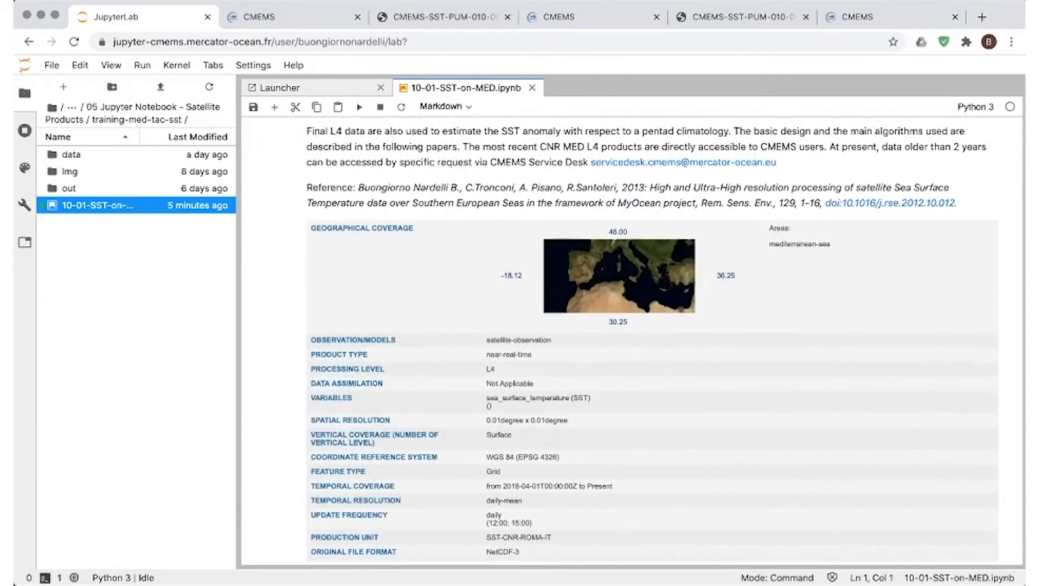
scroll(down, 3)
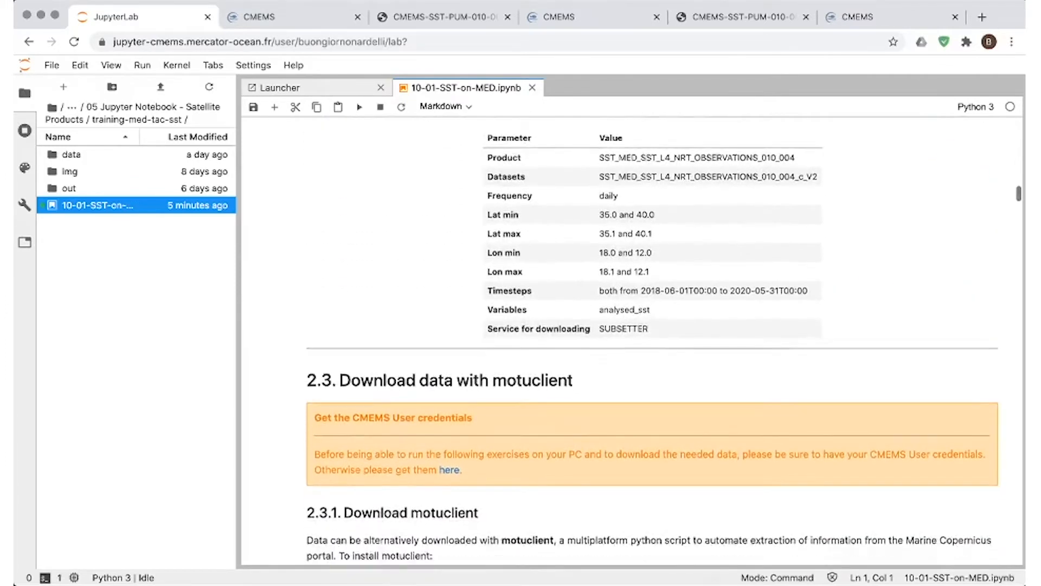
scroll(down, 3)
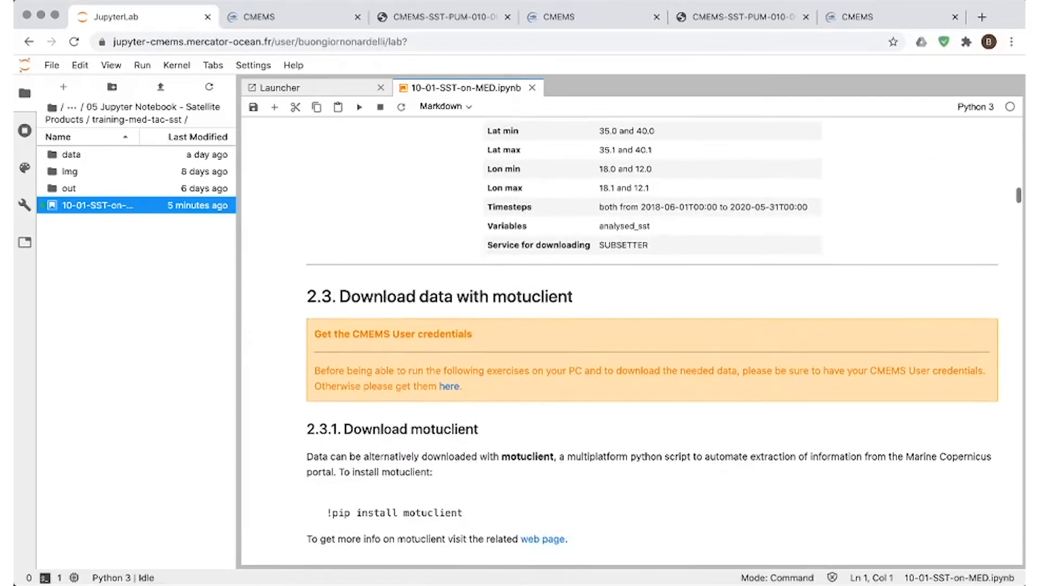
scroll(down, 3)
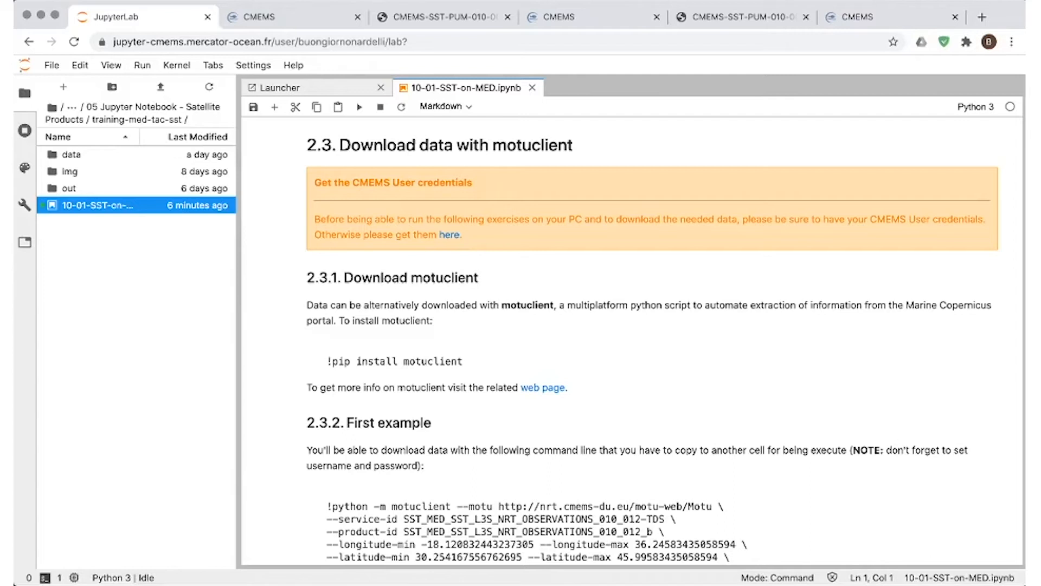
scroll(down, 3)
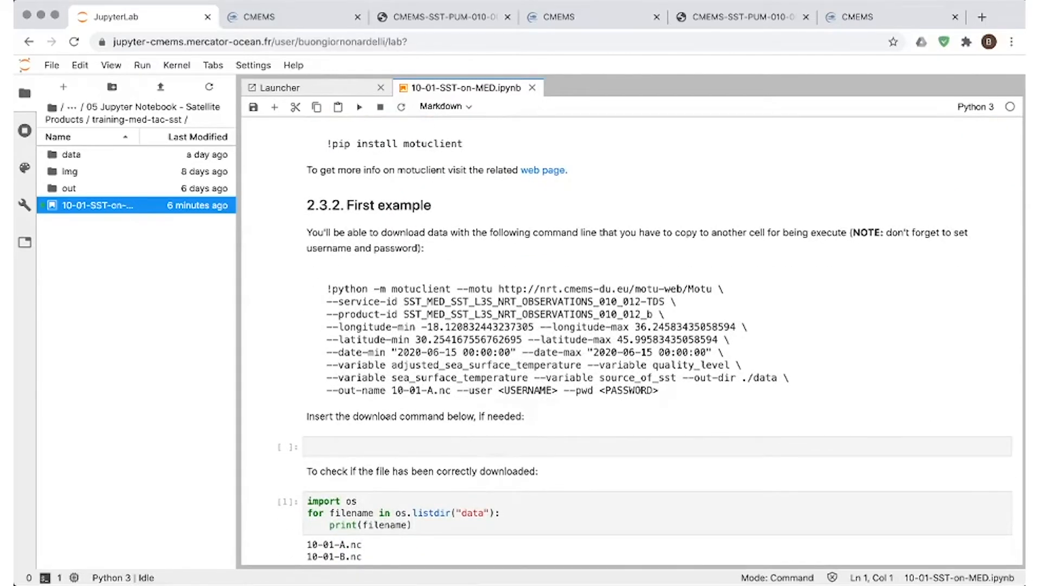
scroll(down, 3)
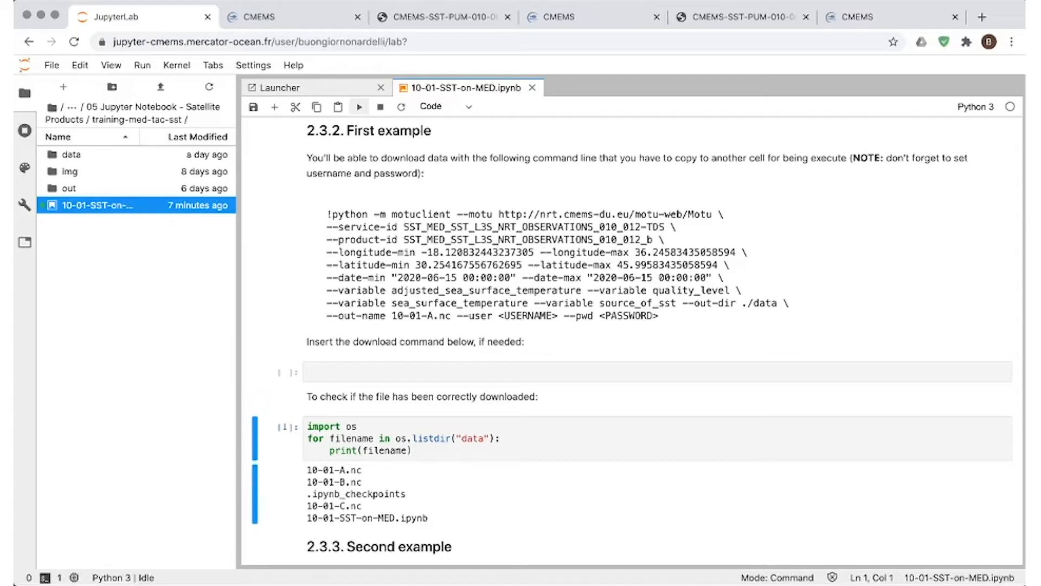
scroll(down, 3)
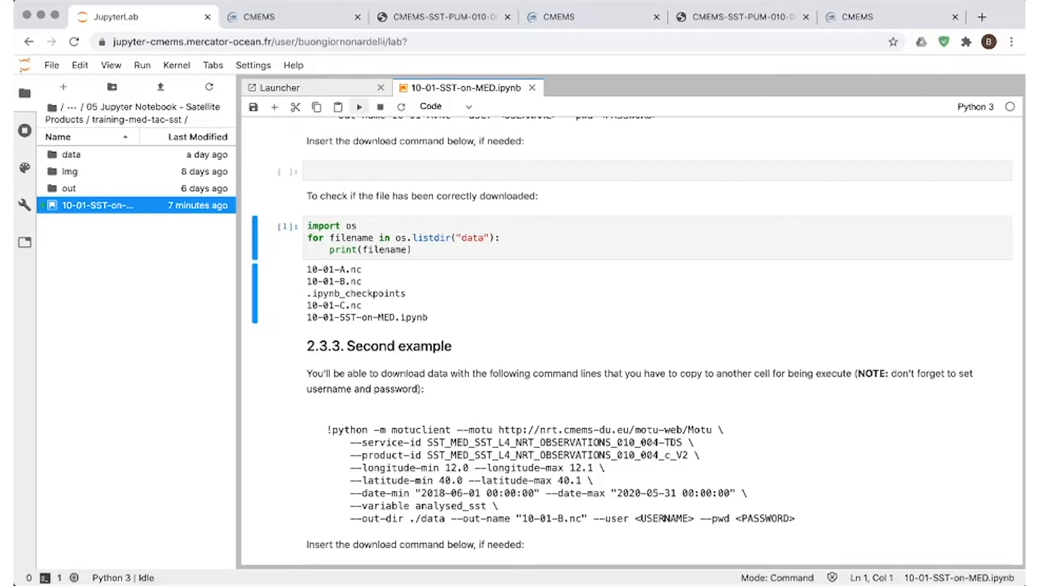
Step: Run cells from the second example through !python --version, showing Python 3.7.3
click(448, 106)
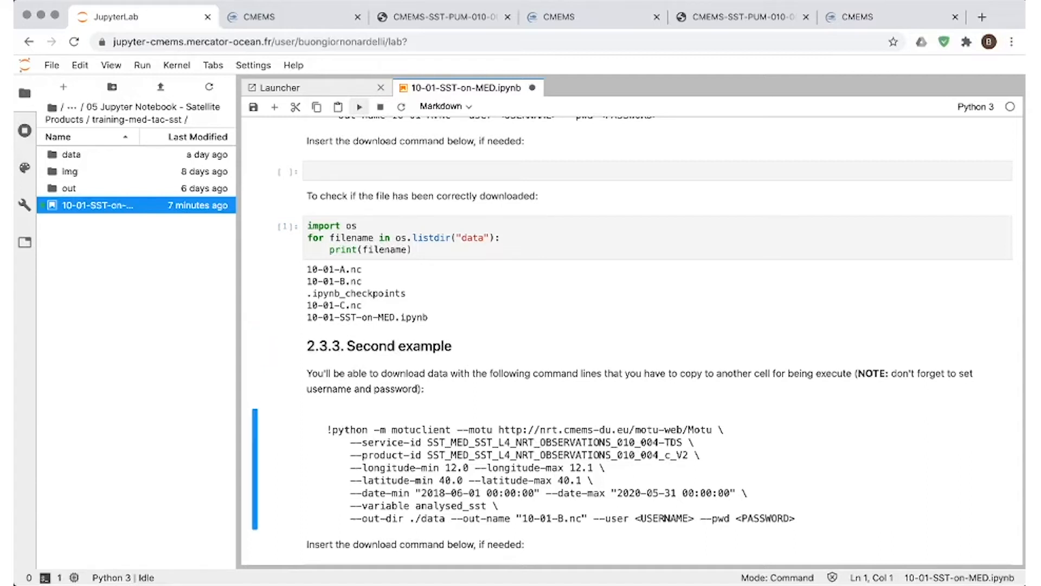
scroll(down, 3)
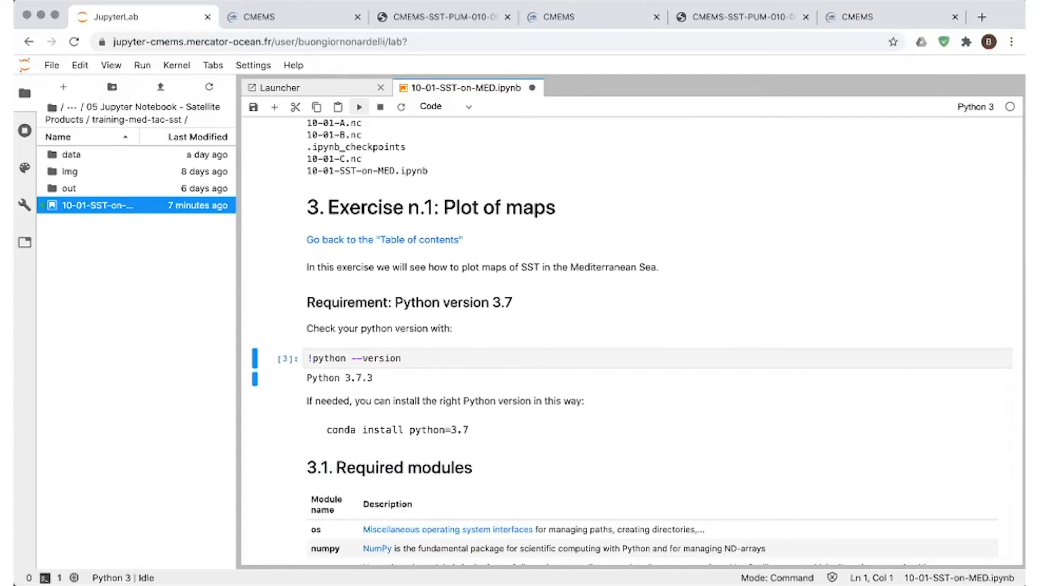
Step: Run the import, folder-creation and listing cells, showing 10-01-A.nc, 10-01-B.nc and 10-01-C.nc
click(431, 106)
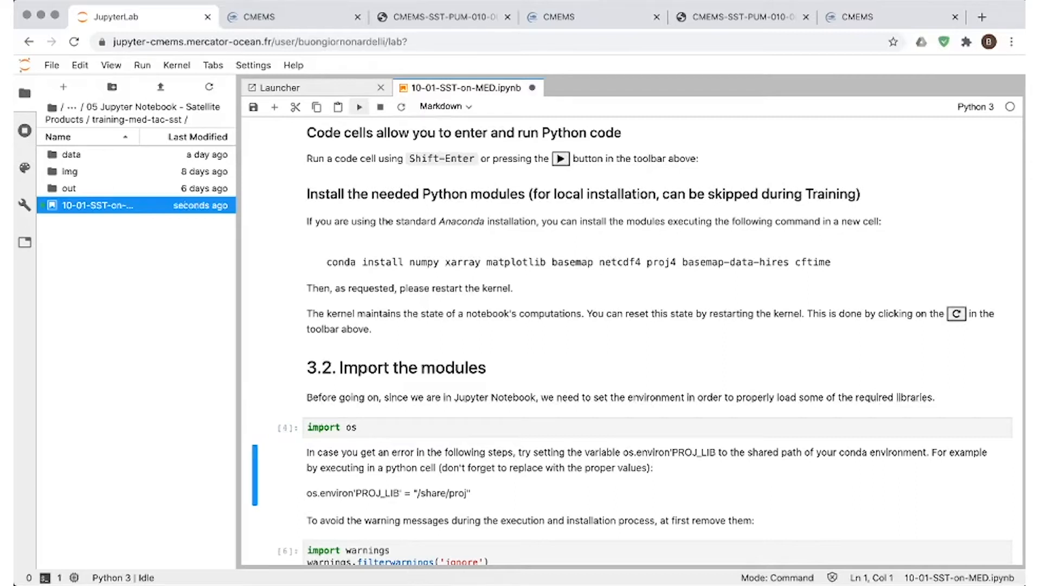
scroll(down, 3)
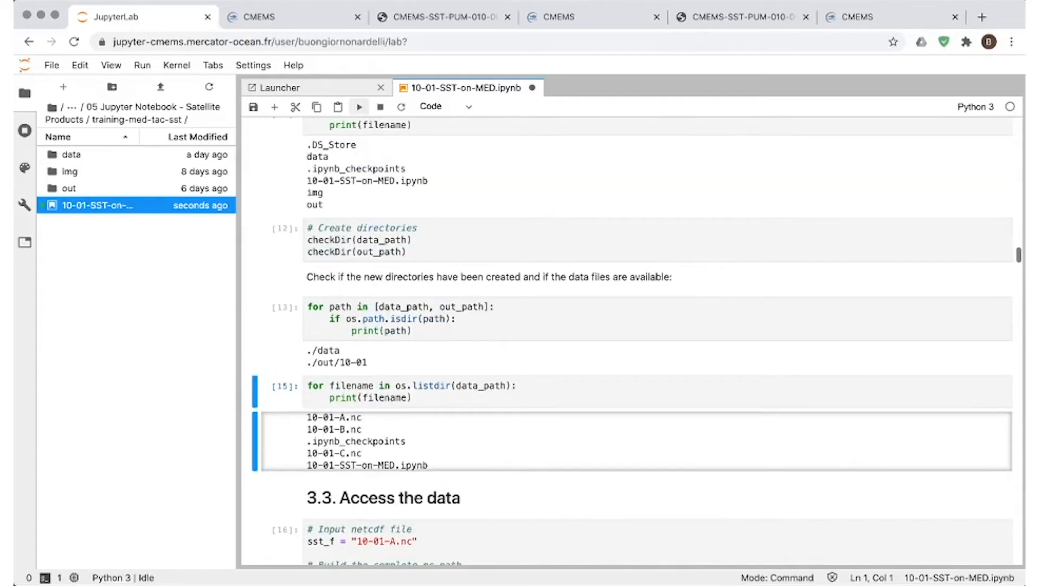
click(447, 106)
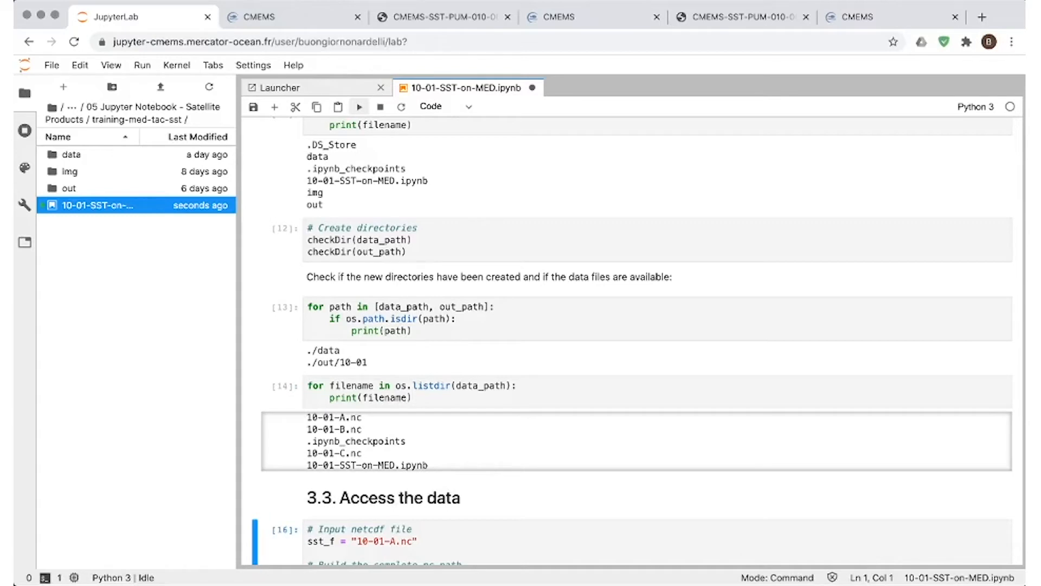
Step: Open 10-01-A.nc with xr.open_dataset and display sst_ds.info, data_vars and coords
scroll(down, 3)
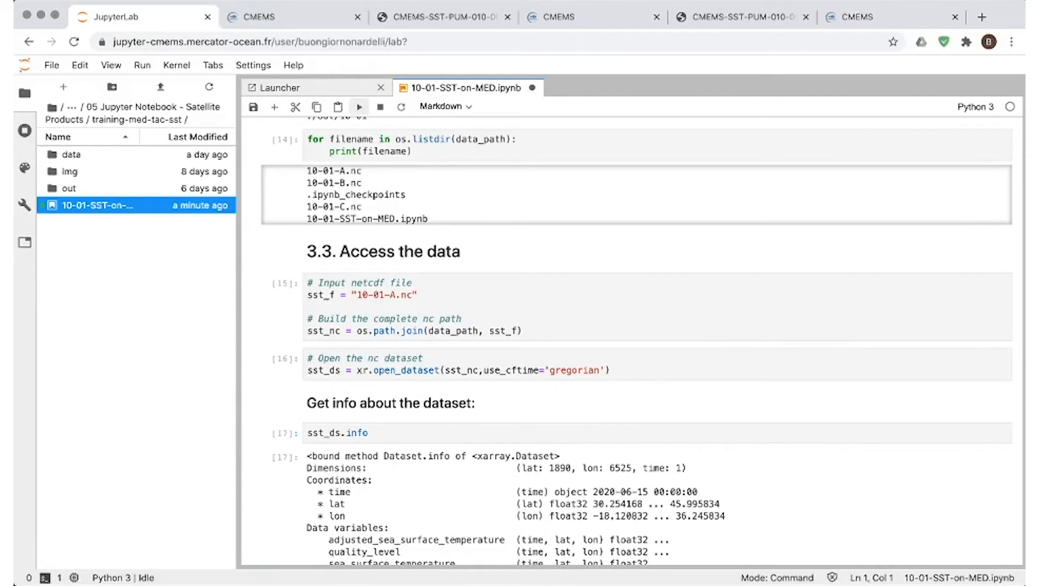
scroll(down, 3)
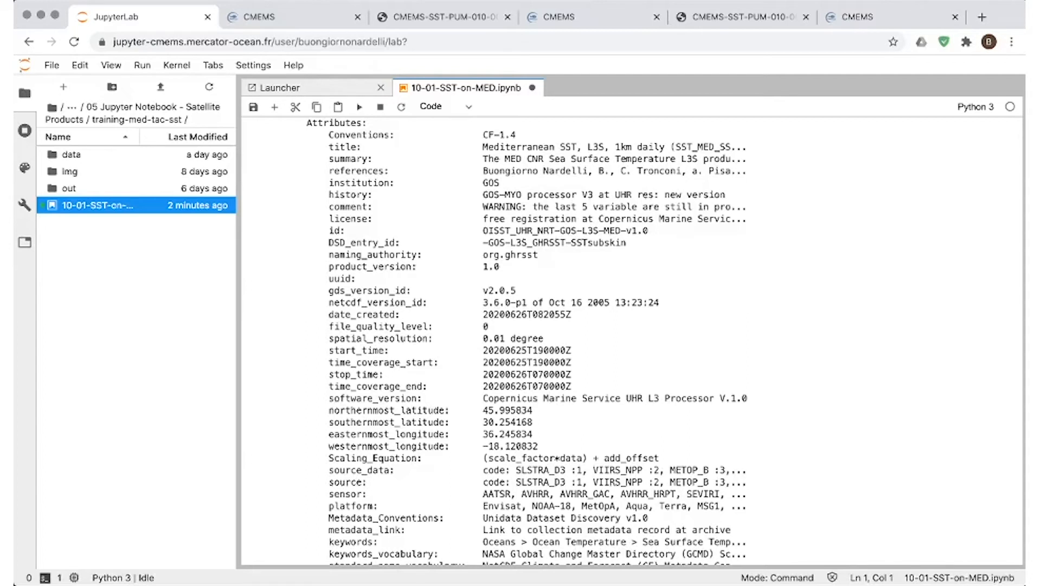
scroll(down, 3)
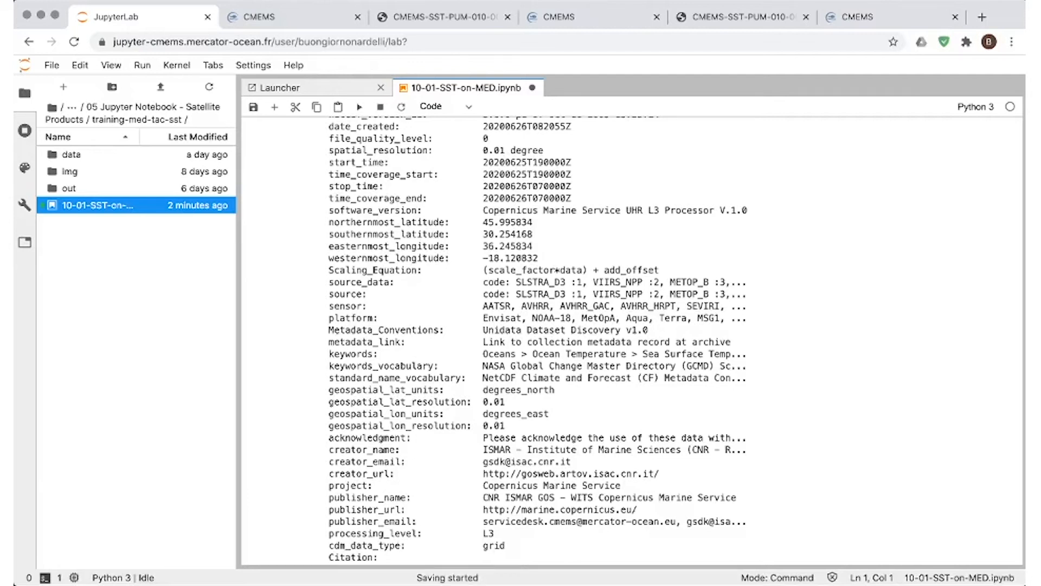
scroll(down, 3)
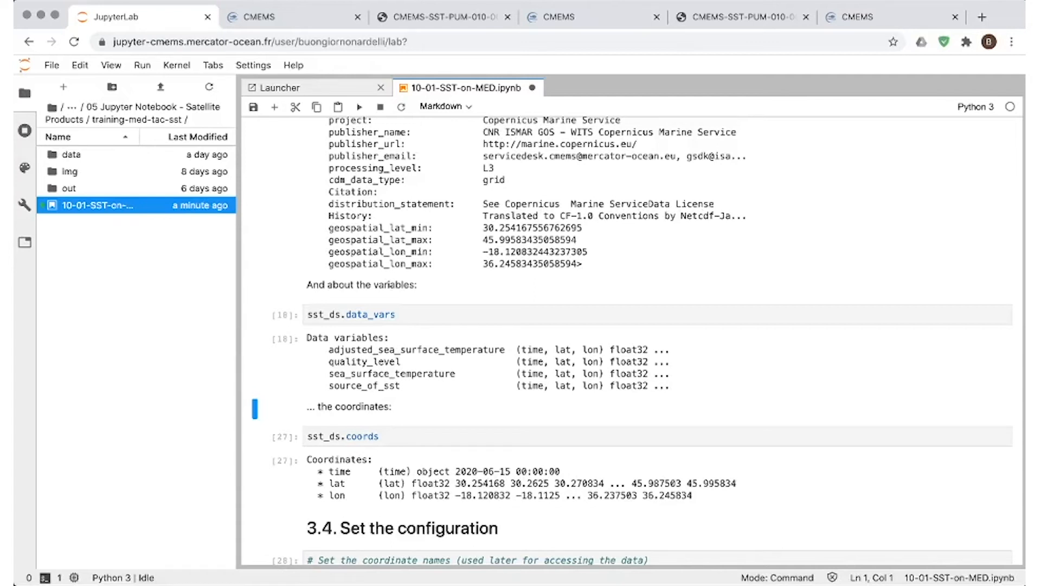
Step: Run the coordinate-name, variable-name, area, date and value-range configuration cells of section 3.4
scroll(down, 3)
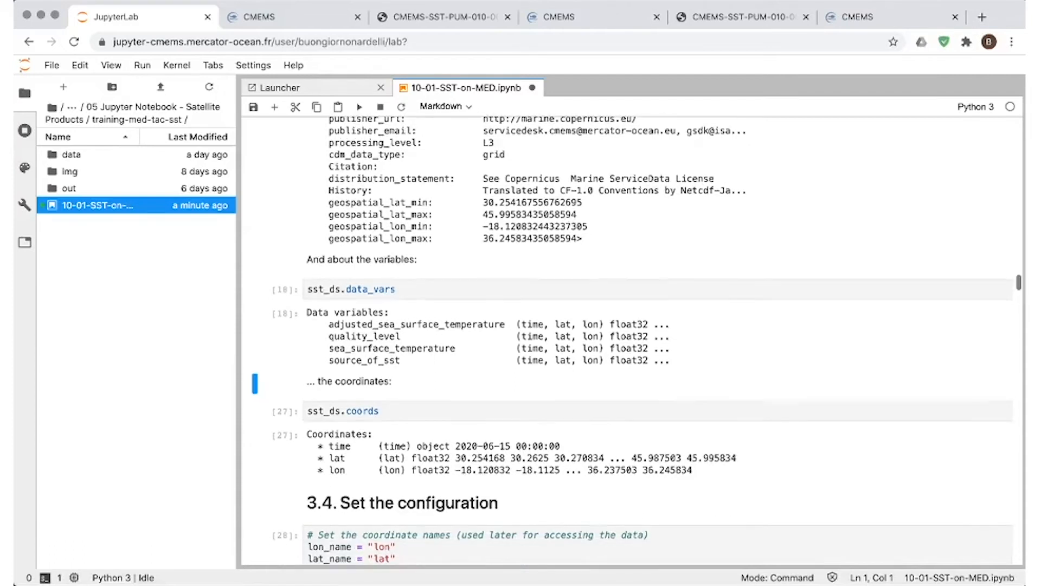
scroll(down, 3)
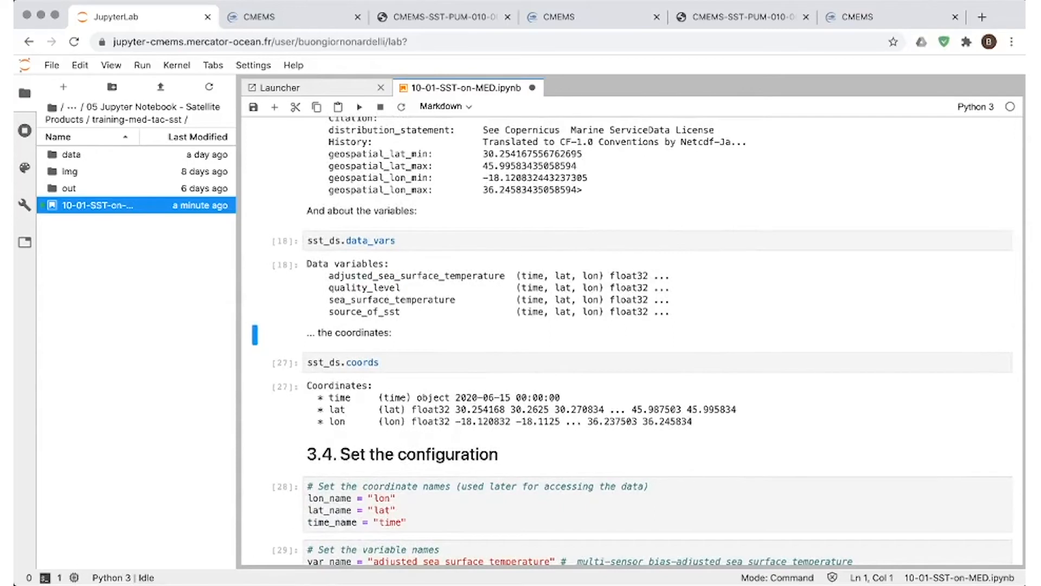
click(358, 106)
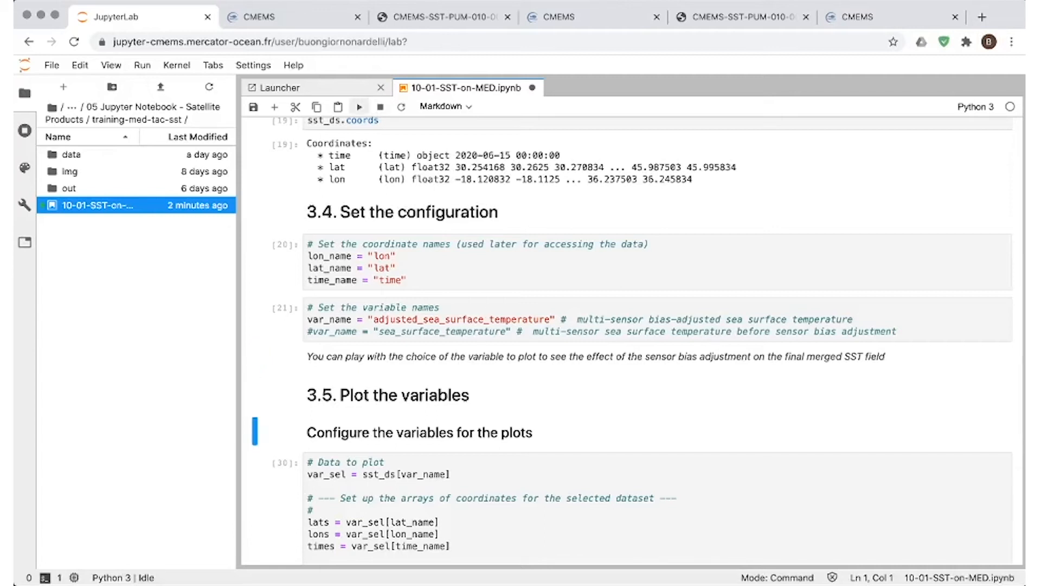
scroll(down, 3)
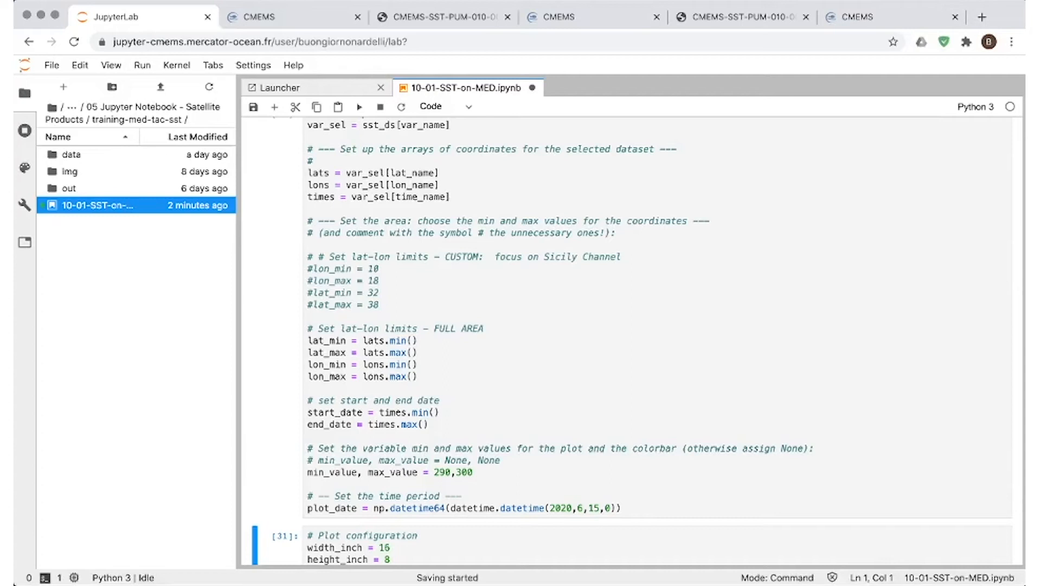
Step: Plot the 2020-06-15 Mediterranean SST foundation temperature map and scroll to Exercise 2
scroll(down, 3)
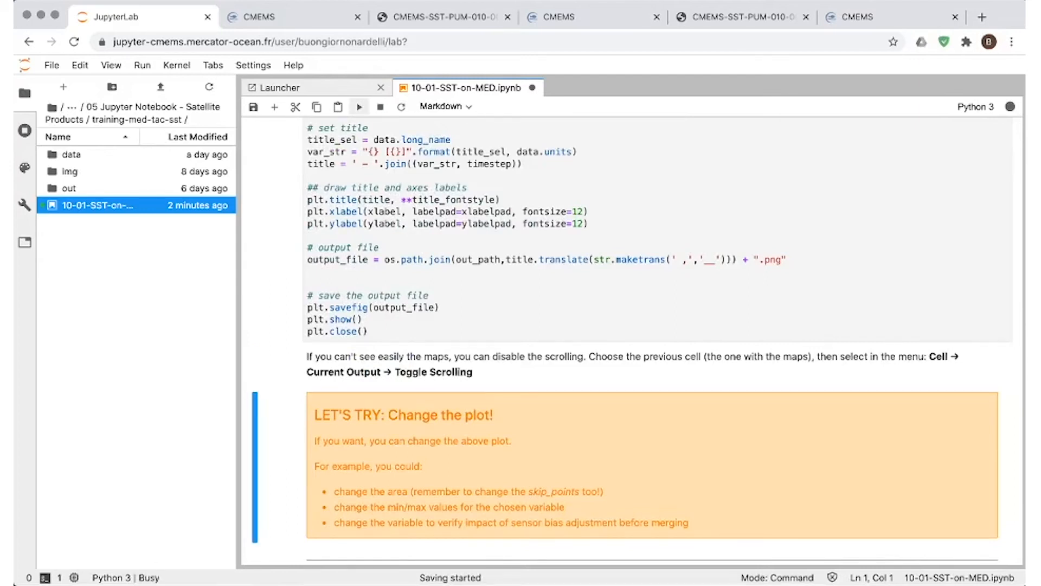
scroll(down, 3)
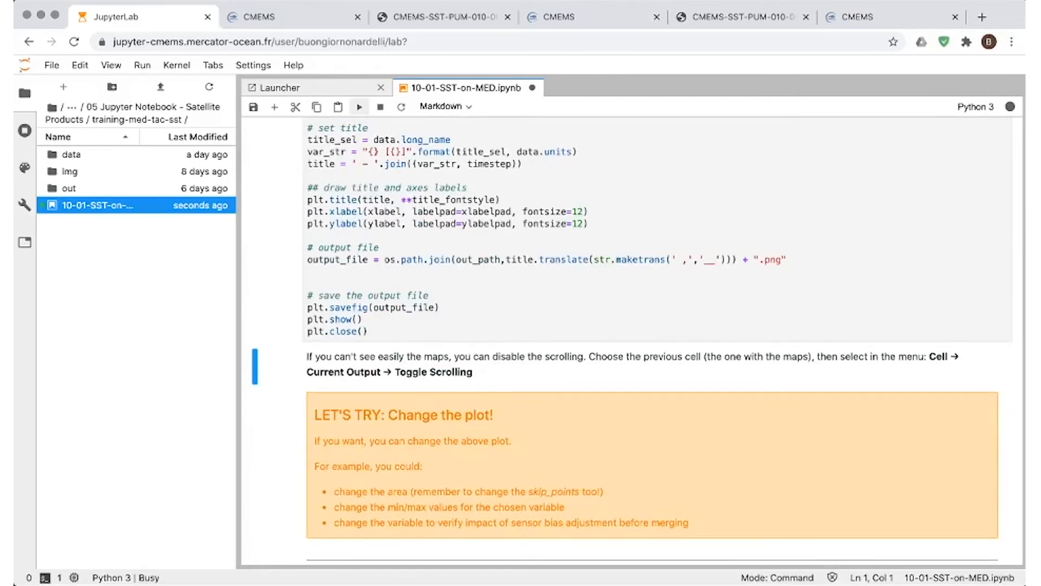
click(358, 107)
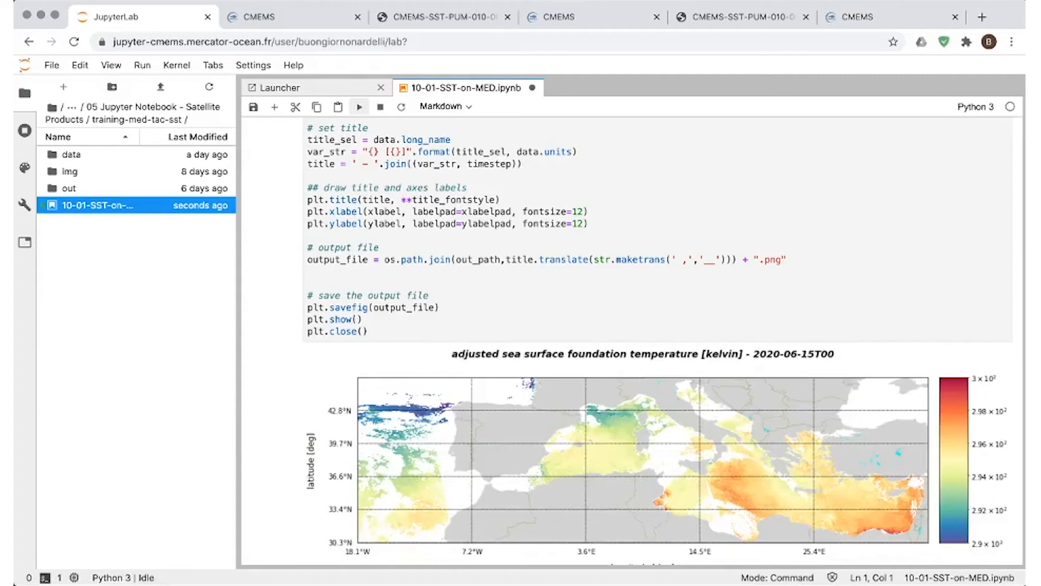
scroll(down, 3)
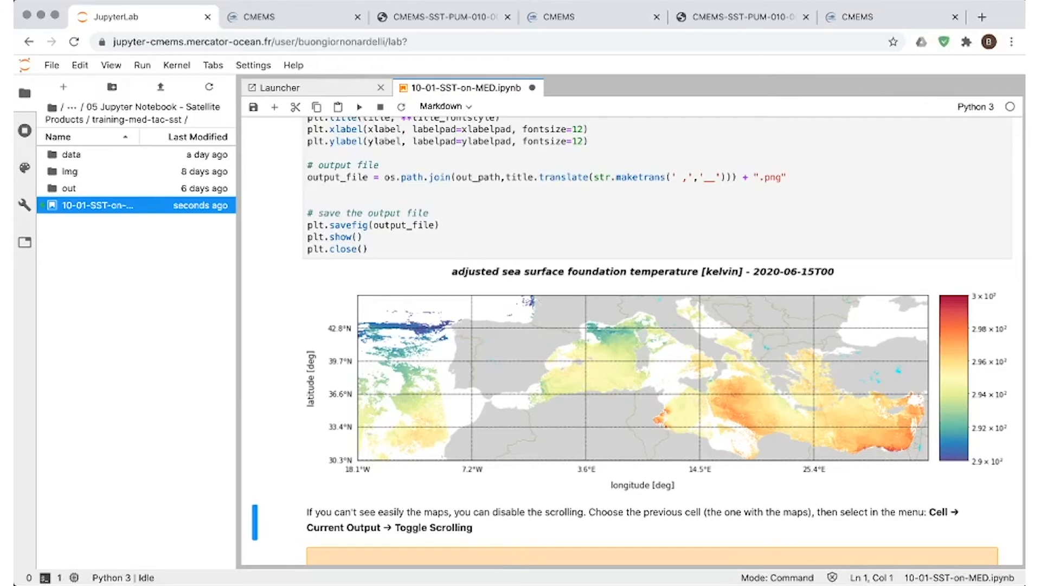
scroll(down, 3)
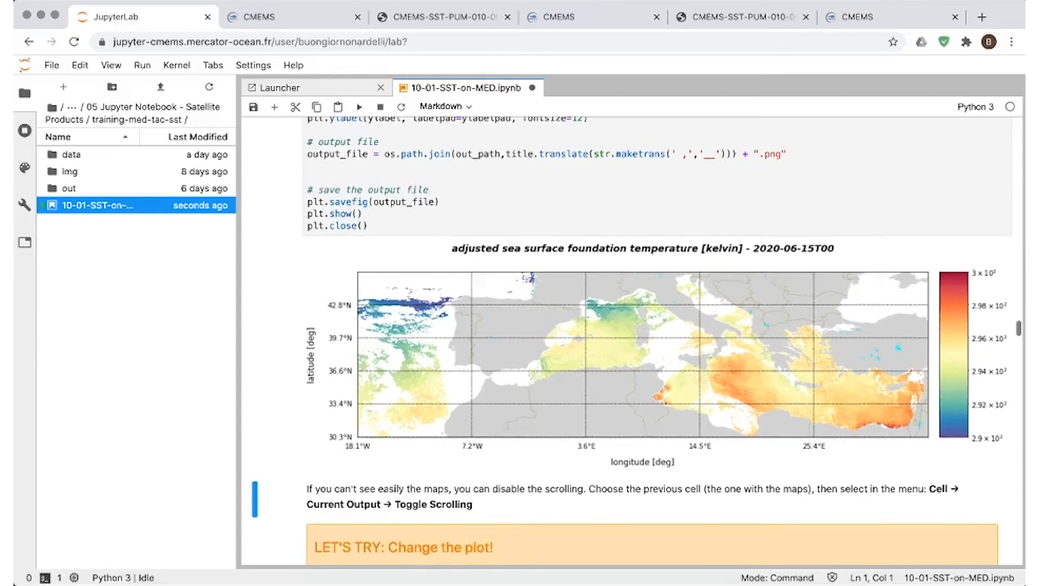
scroll(down, 3)
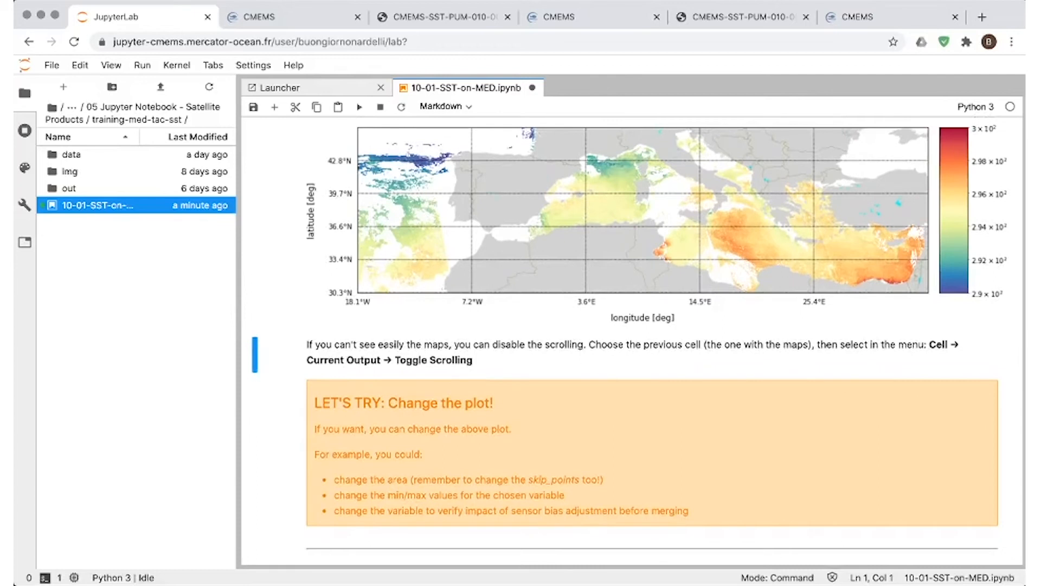
scroll(down, 3)
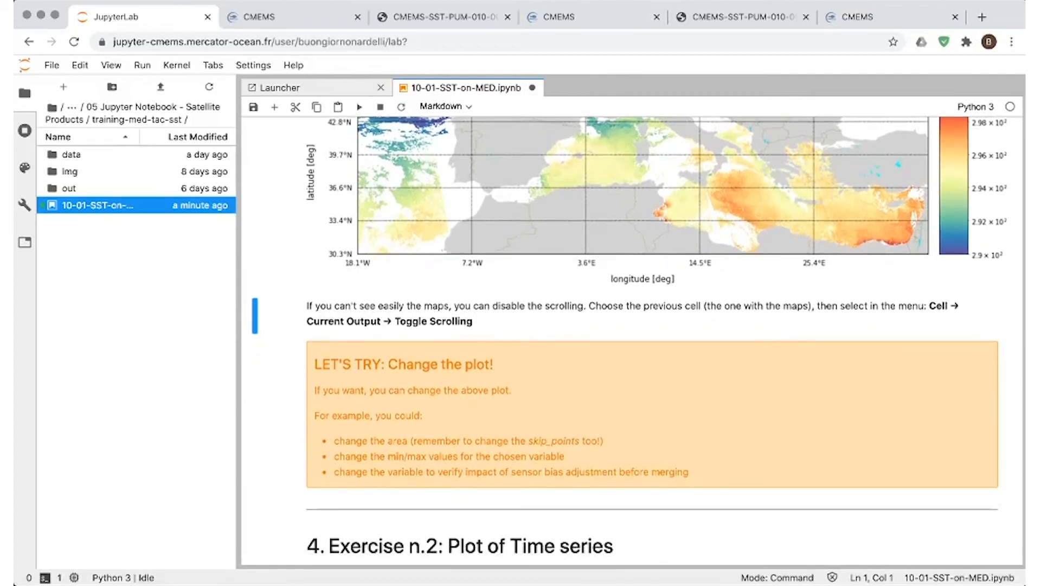
Step: Run the first time-series configuration cell of Exercise 2
scroll(down, 3)
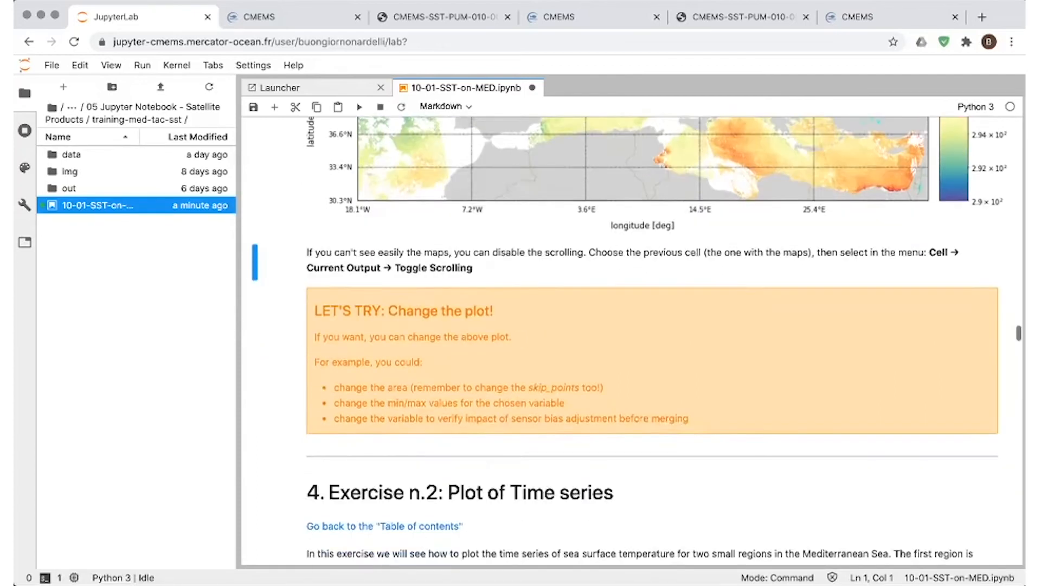
scroll(down, 3)
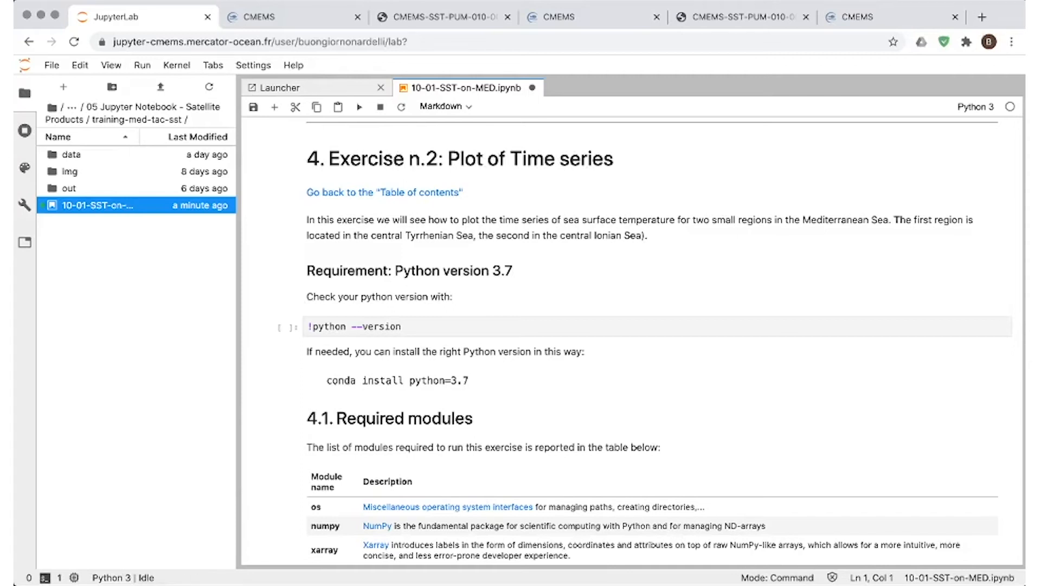
click(352, 326)
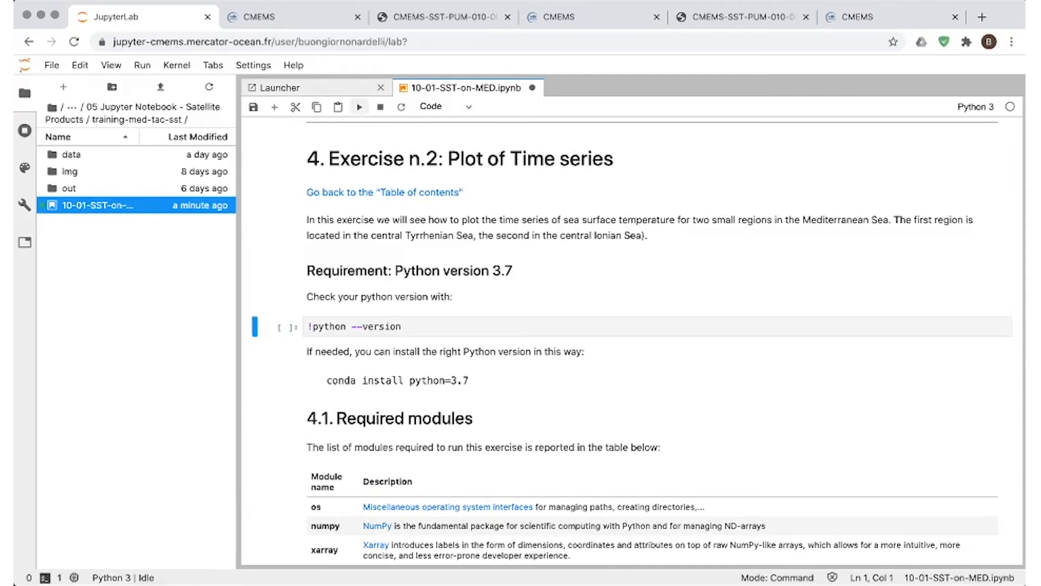
click(359, 106)
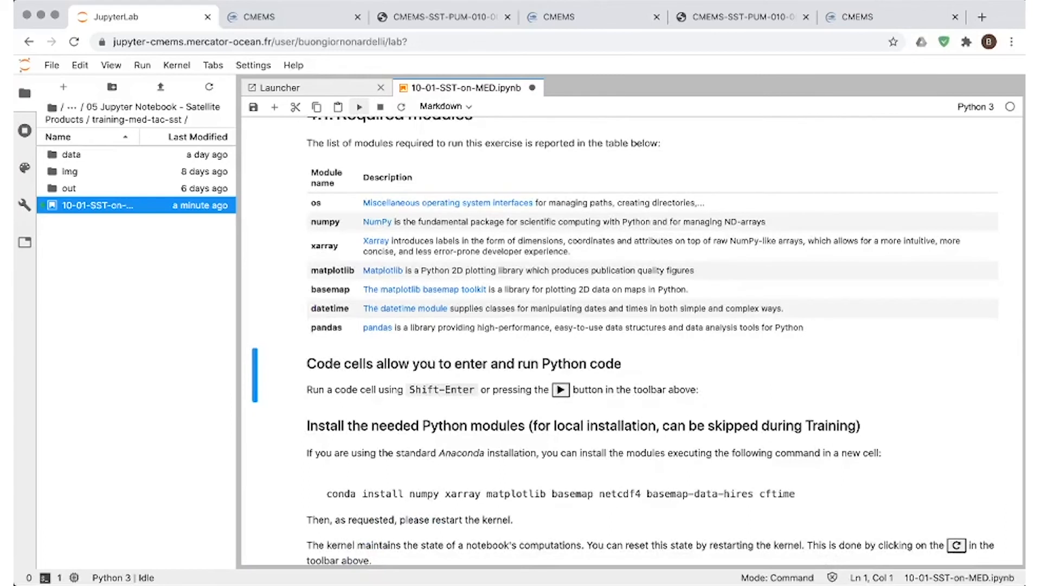
scroll(down, 3)
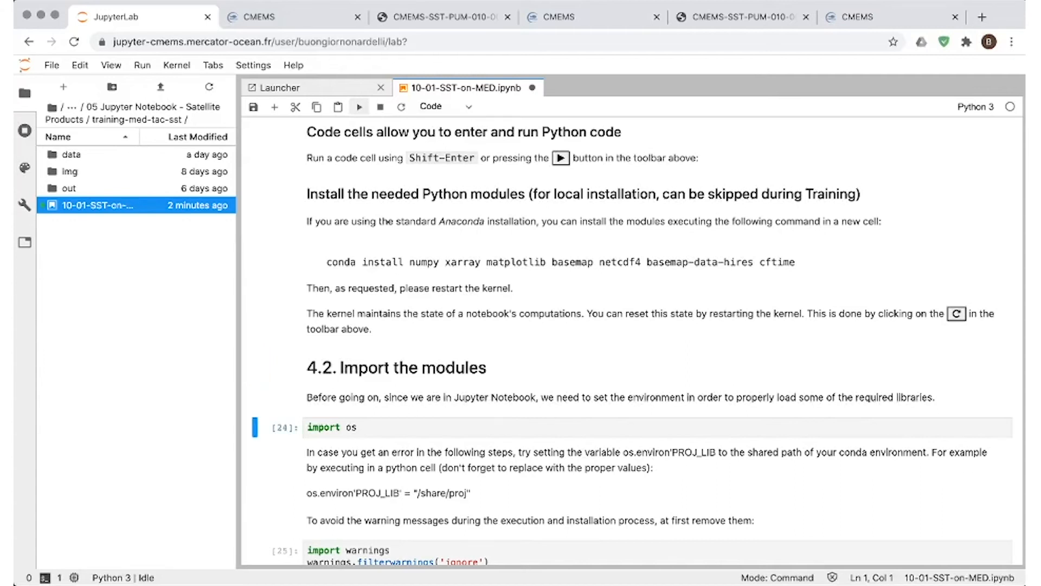
scroll(down, 3)
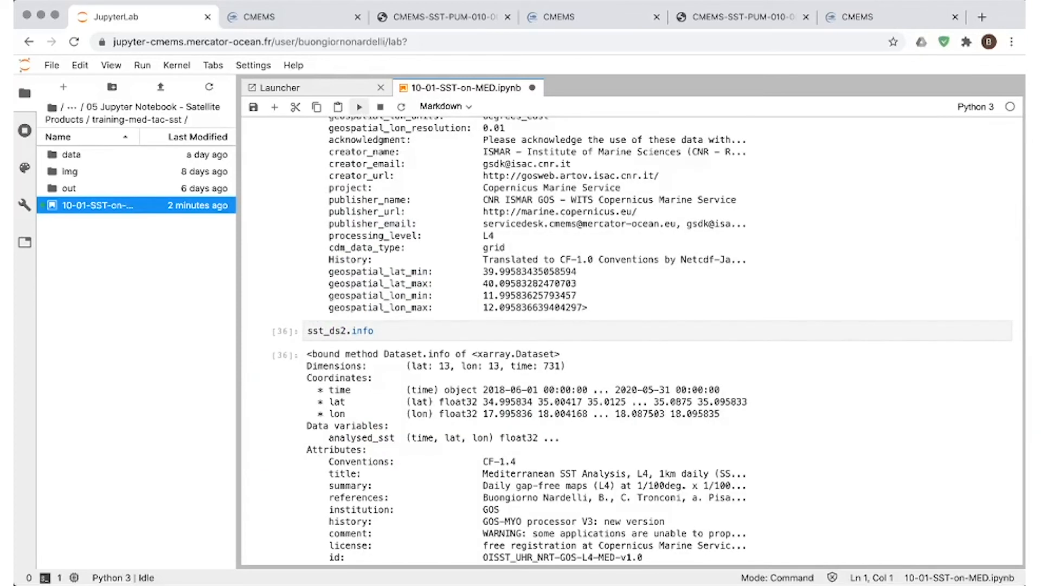
Step: Run the variable-name, sub-dataset extraction and SST extraction cells for both points
scroll(down, 3)
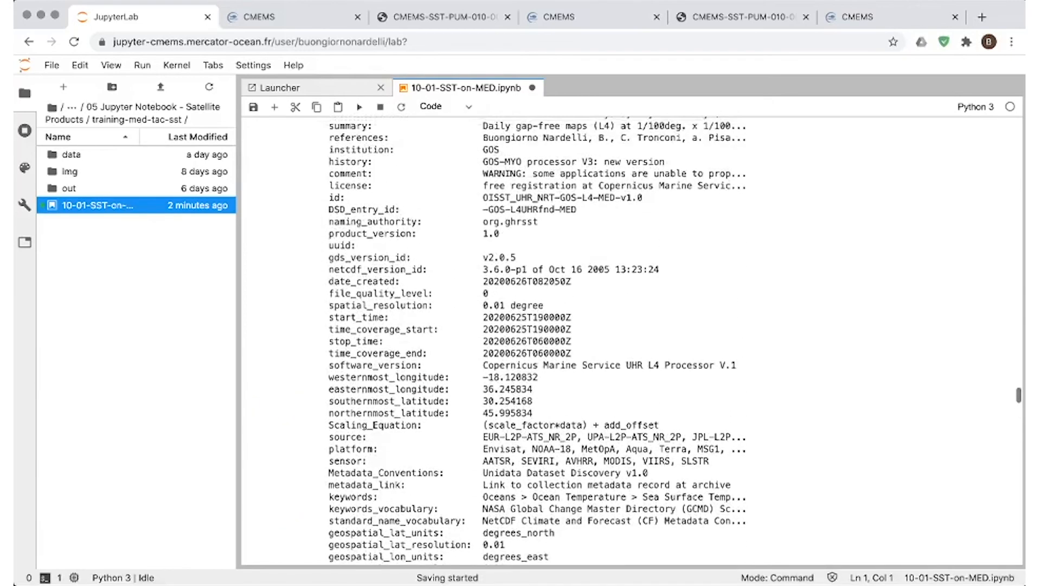
scroll(down, 3)
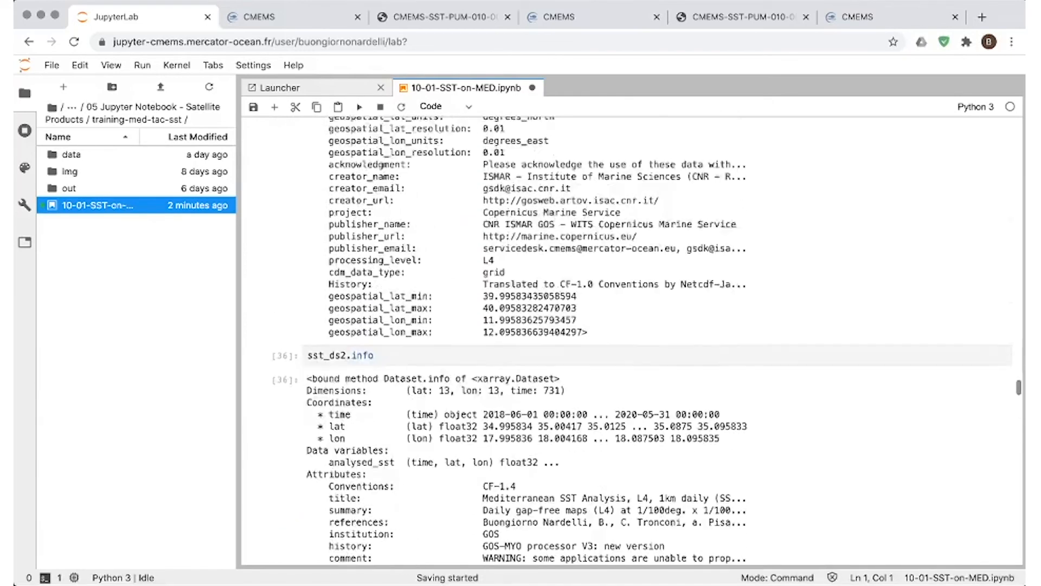
scroll(down, 3)
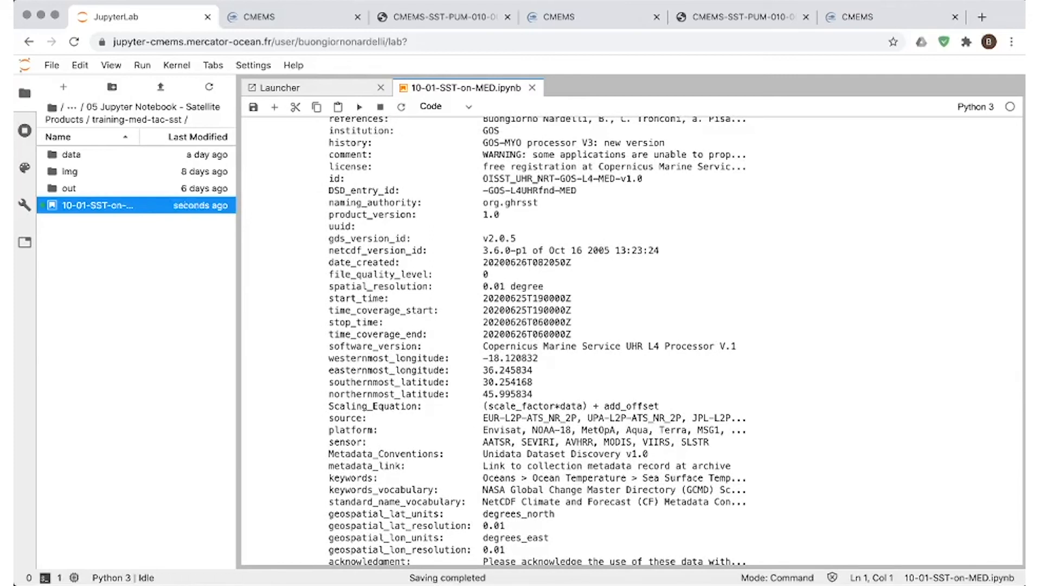
scroll(down, 3)
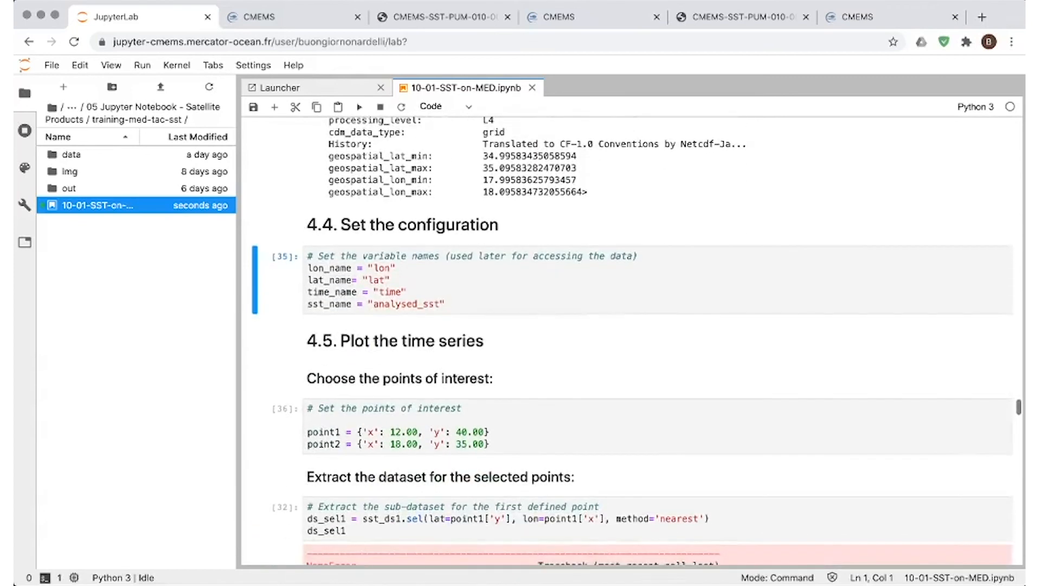
click(359, 107)
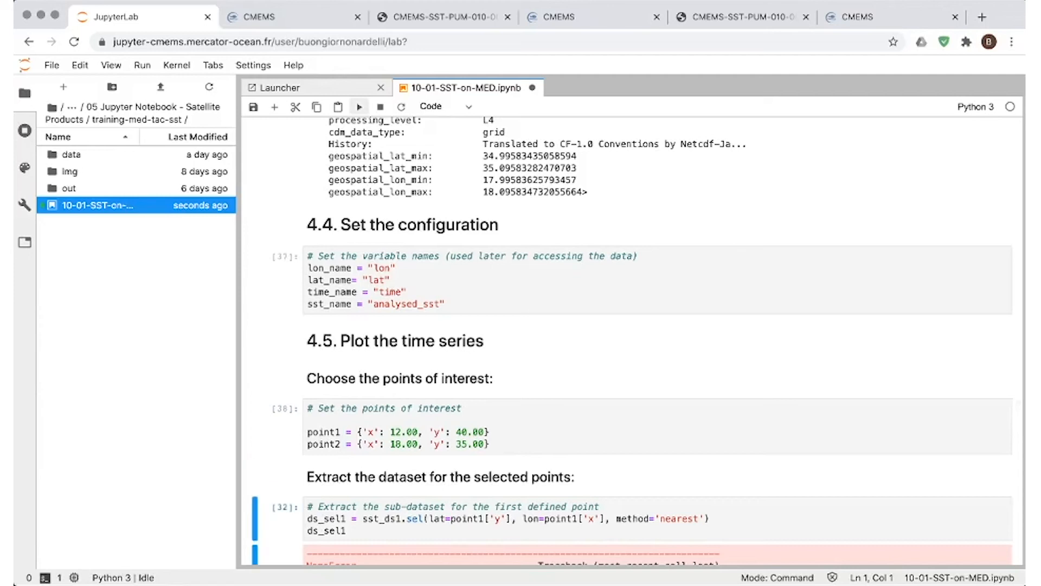
click(359, 106)
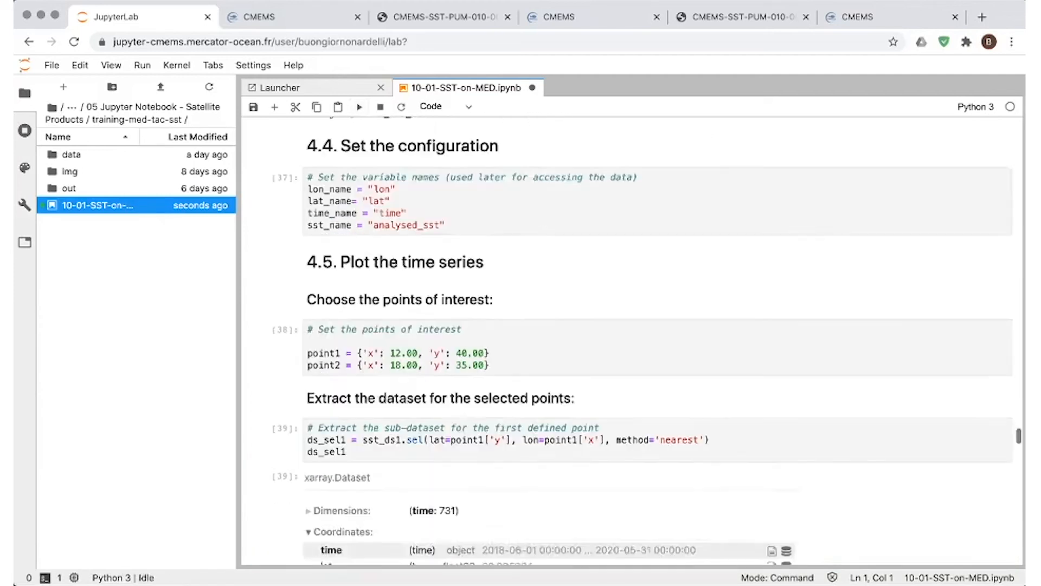
click(359, 107)
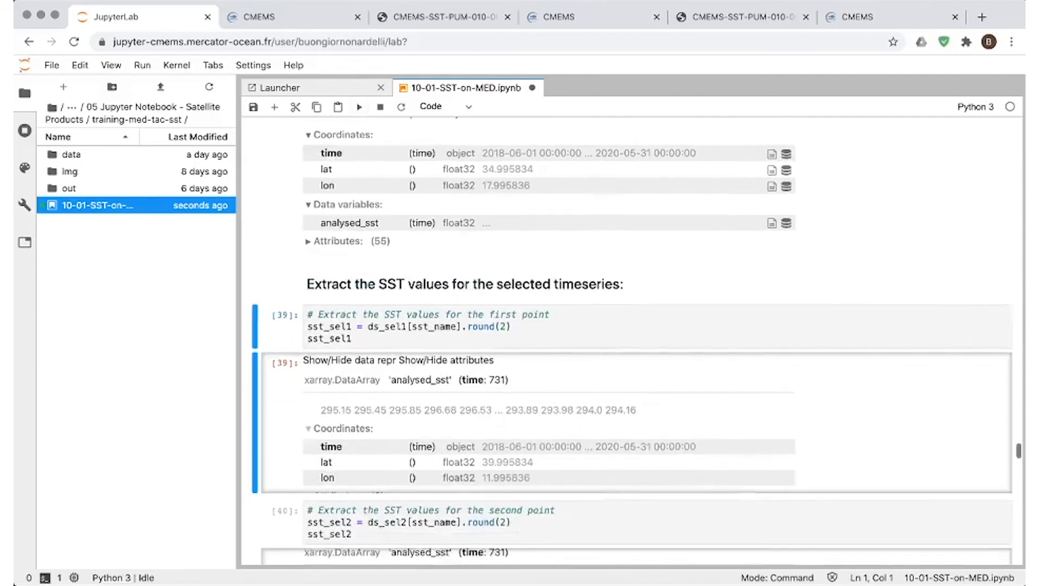
click(359, 107)
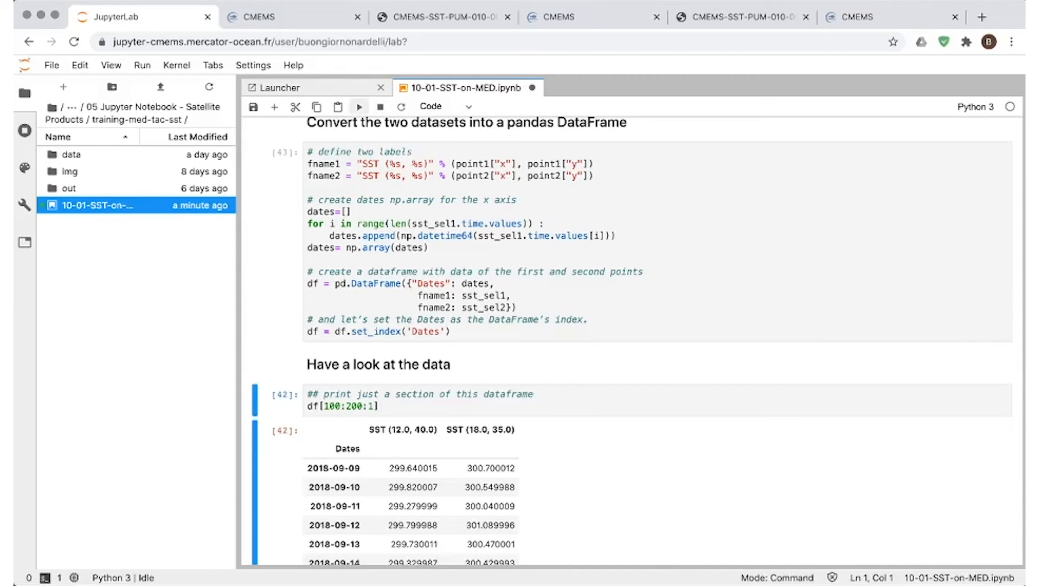
Step: Run the 'Have a look at the data' and df.describe() cells for both SST points
scroll(down, 3)
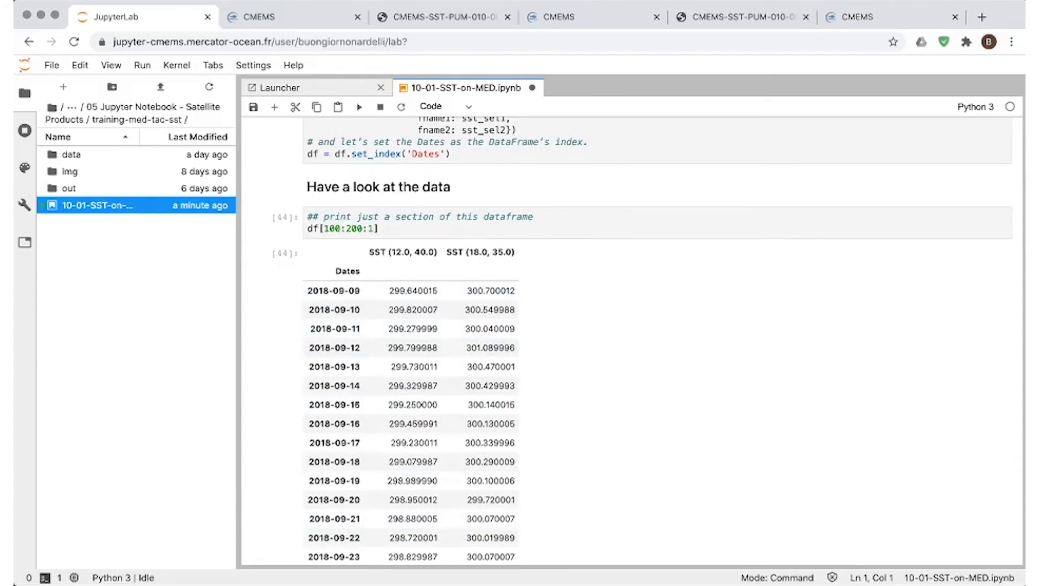
scroll(down, 3)
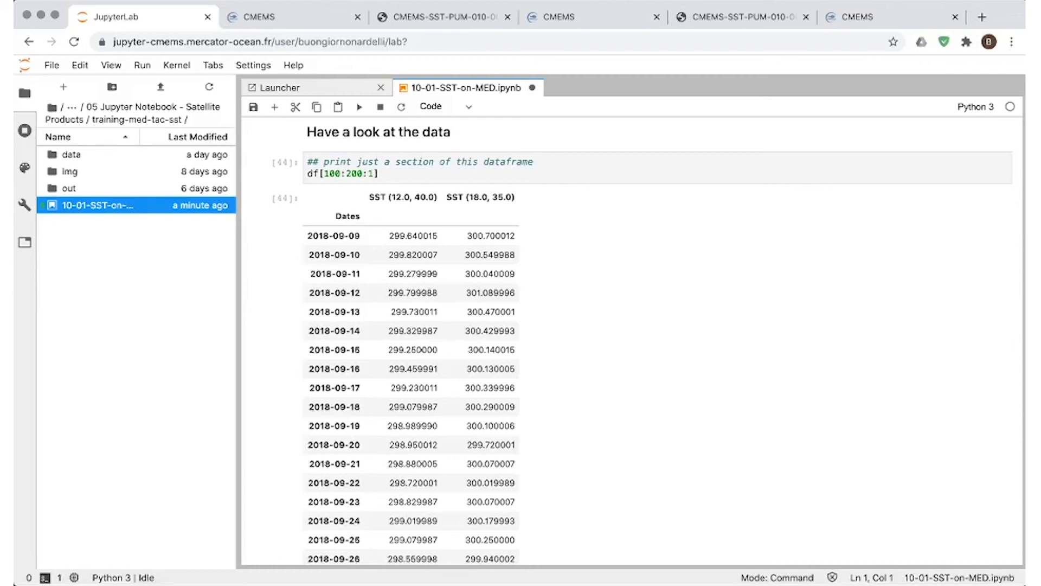
scroll(down, 3)
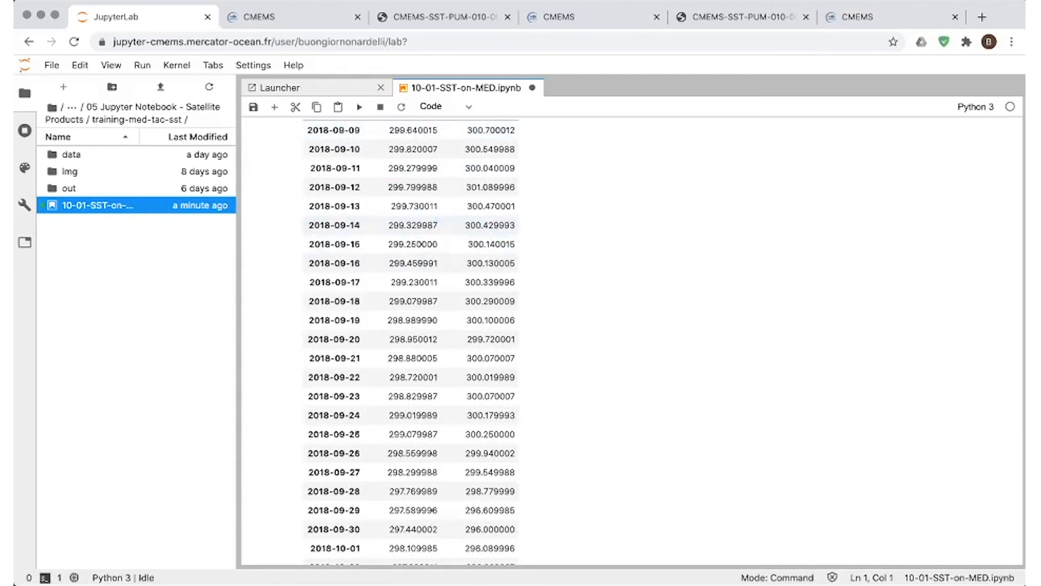
scroll(down, 3)
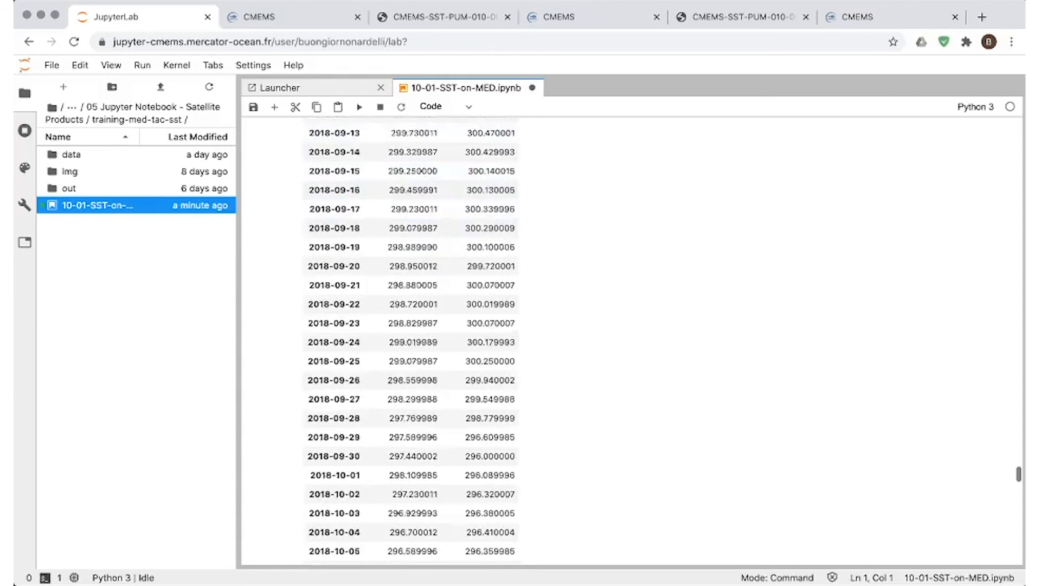
scroll(down, 3)
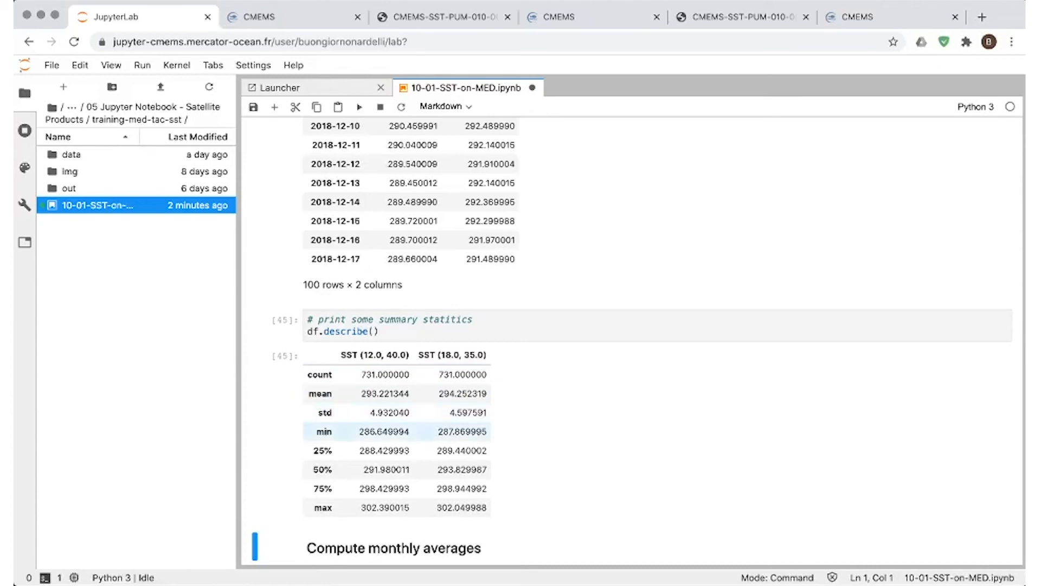
Step: Run the monthly-mean resample, save the notebook, and export sst_data.csv to ./out/10-01
scroll(down, 3)
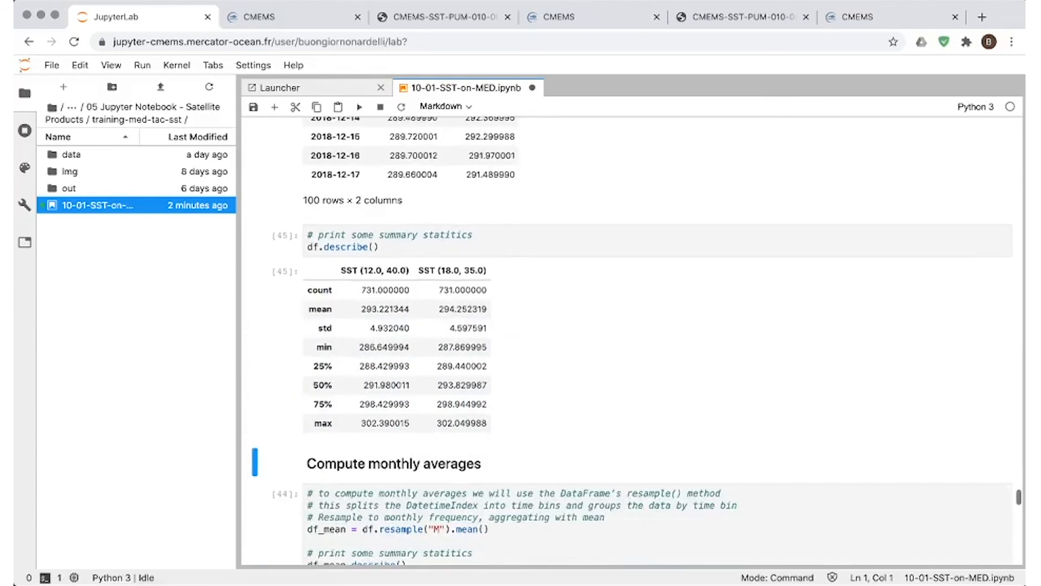
scroll(down, 3)
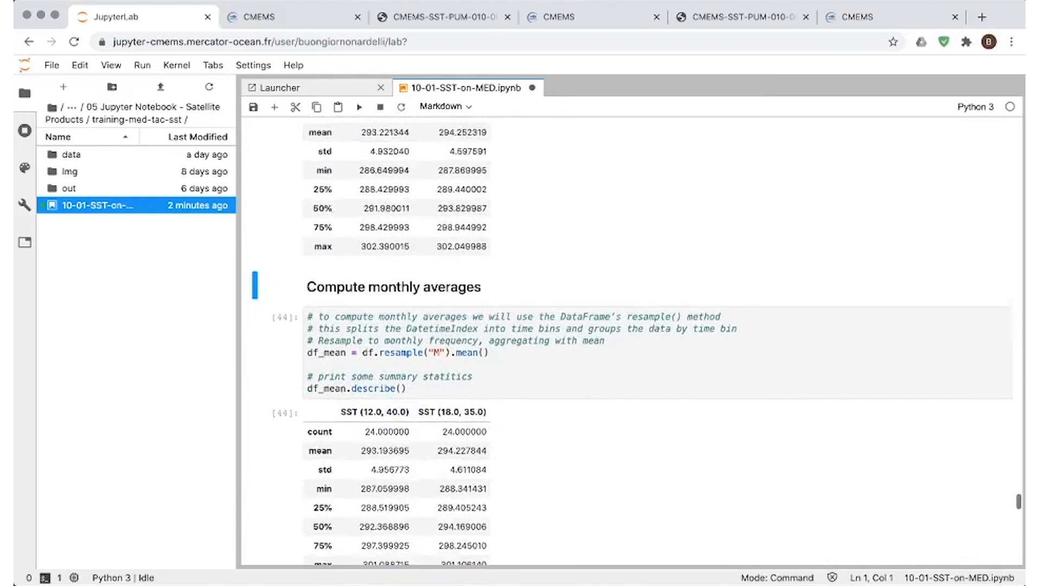
scroll(down, 3)
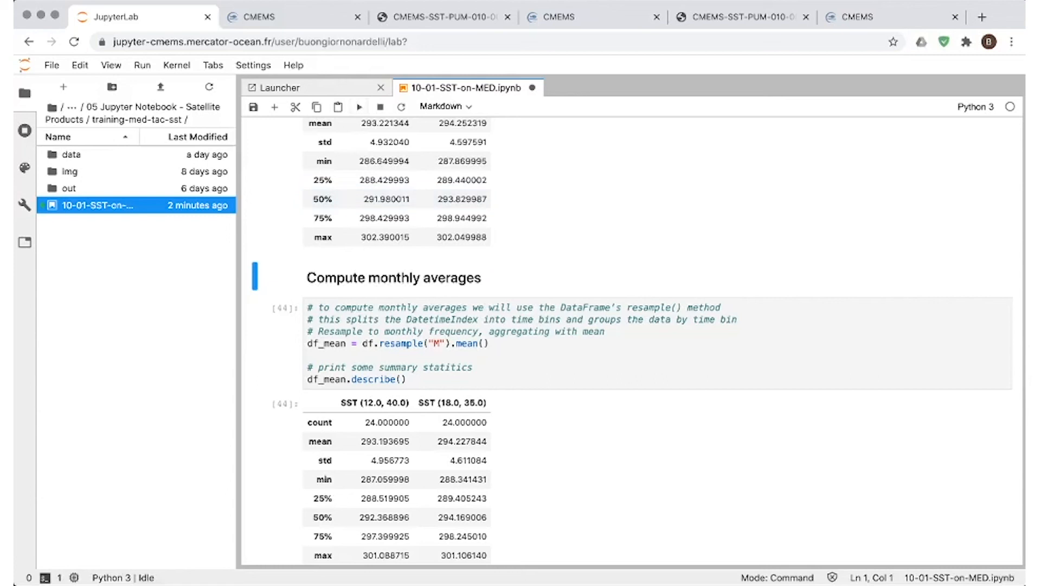
click(253, 107)
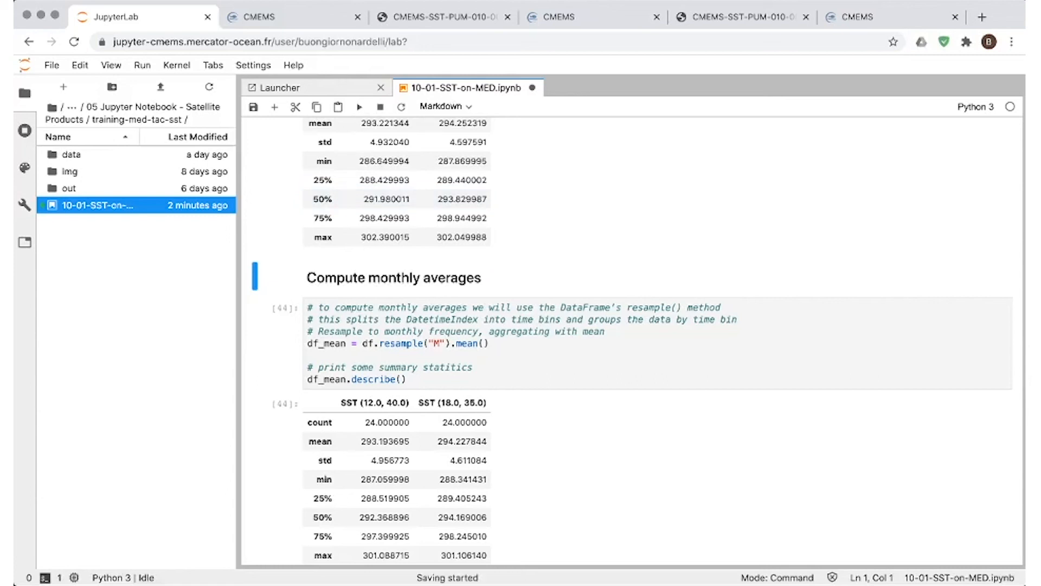
scroll(down, 3)
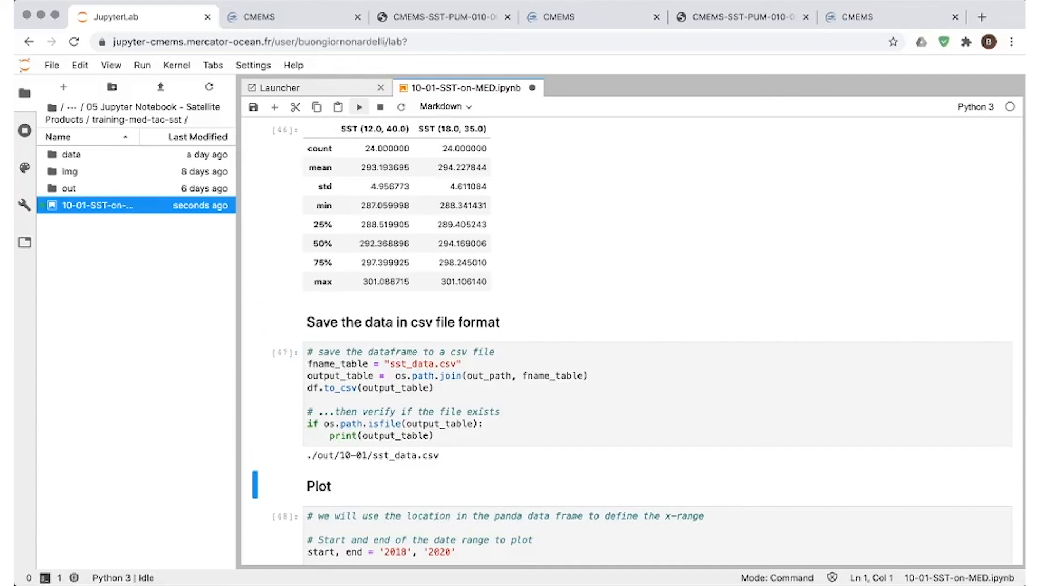
Step: Review the Plot cell code and run it to draw both points' daily SST
scroll(down, 3)
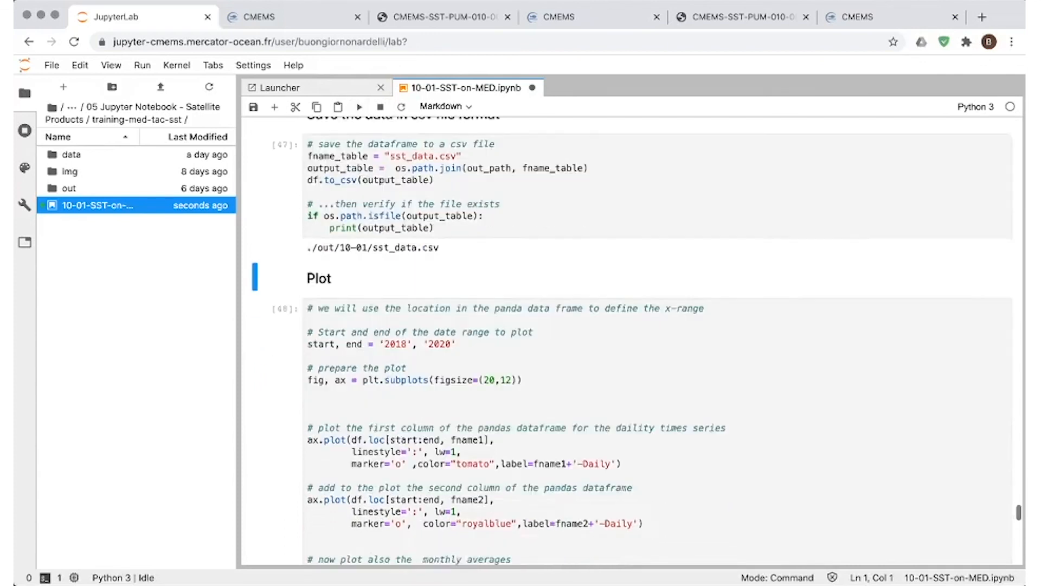
scroll(down, 3)
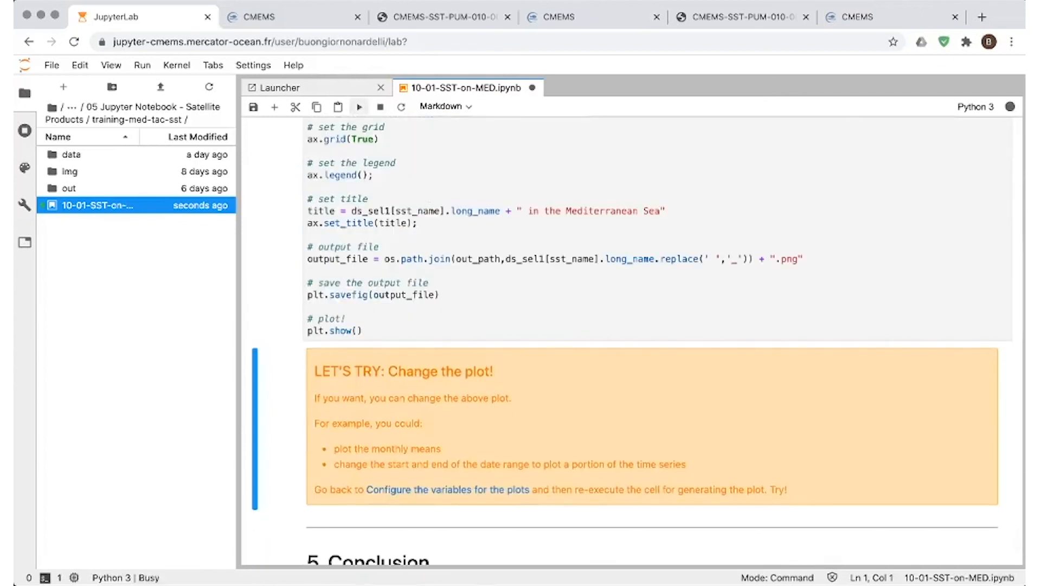
Step: View the rendered daily SST plot for both Mediterranean points, scrolling to the Conclusion
click(359, 107)
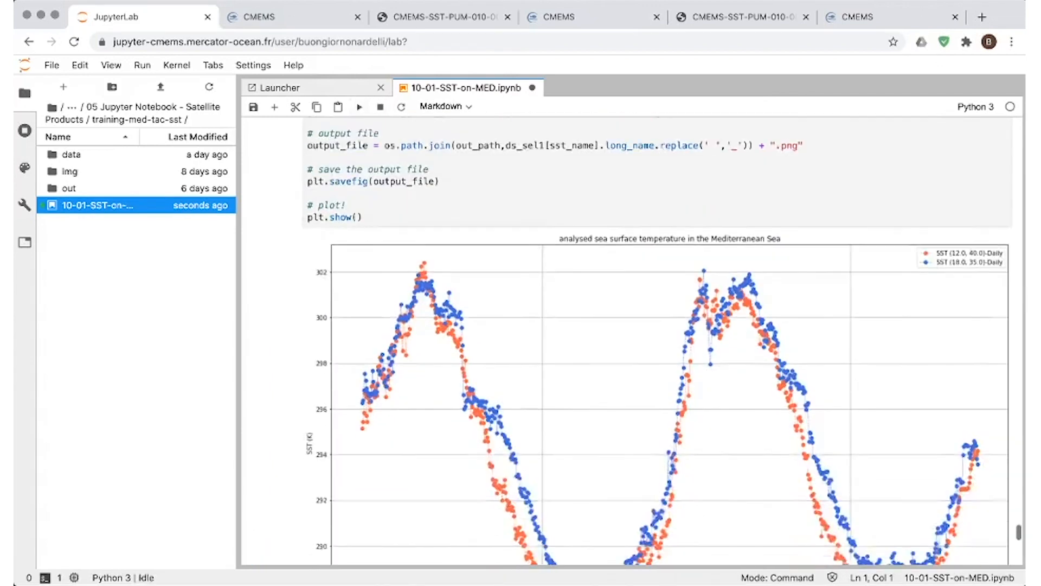
scroll(down, 3)
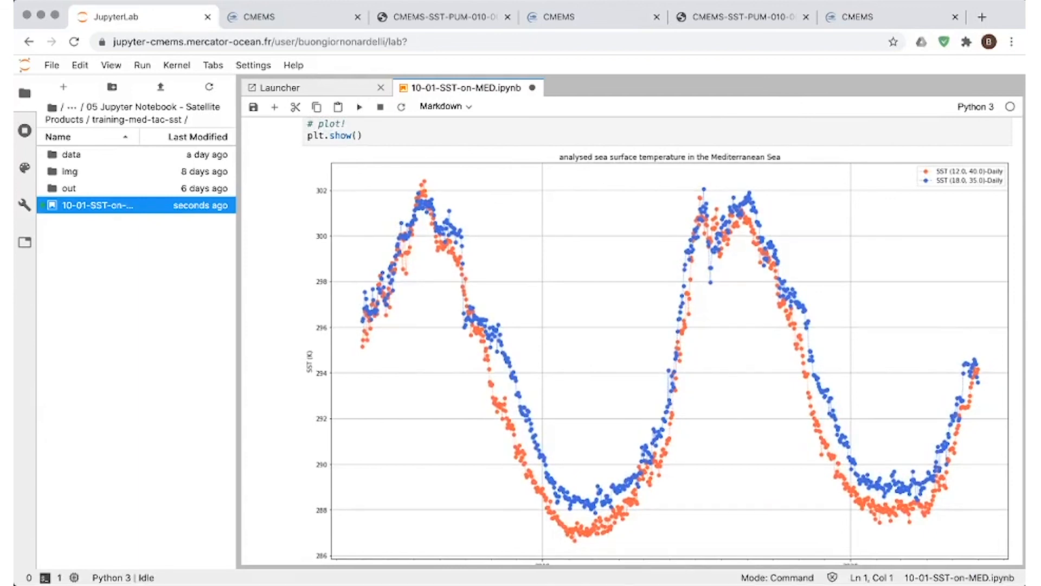
scroll(down, 3)
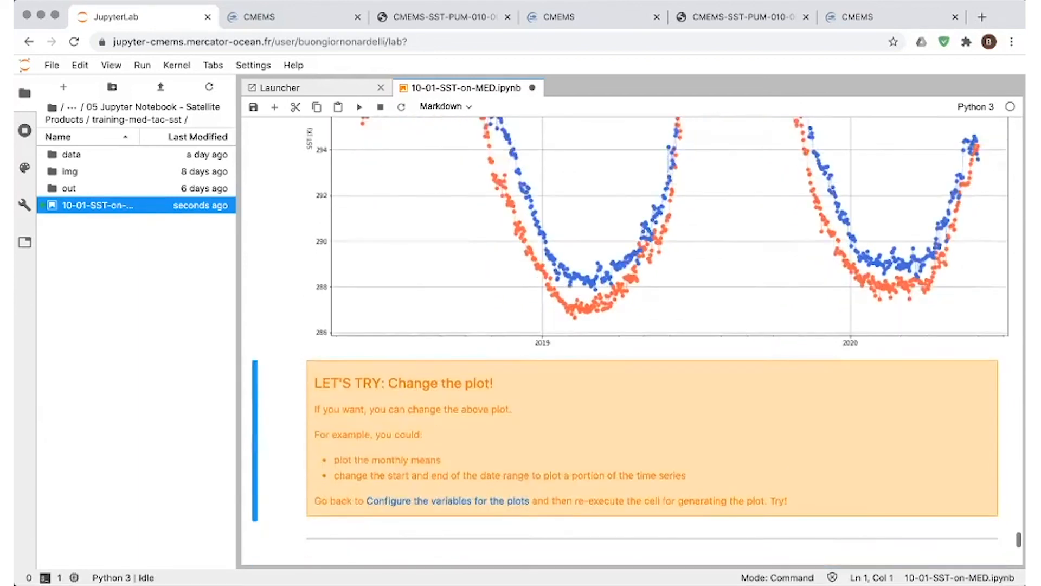
scroll(down, 3)
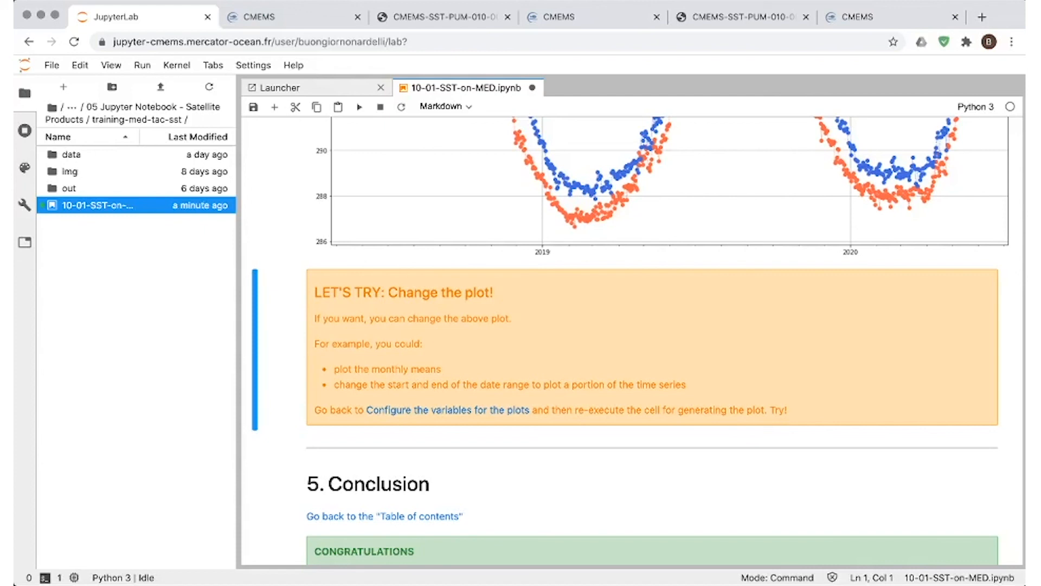
scroll(down, 3)
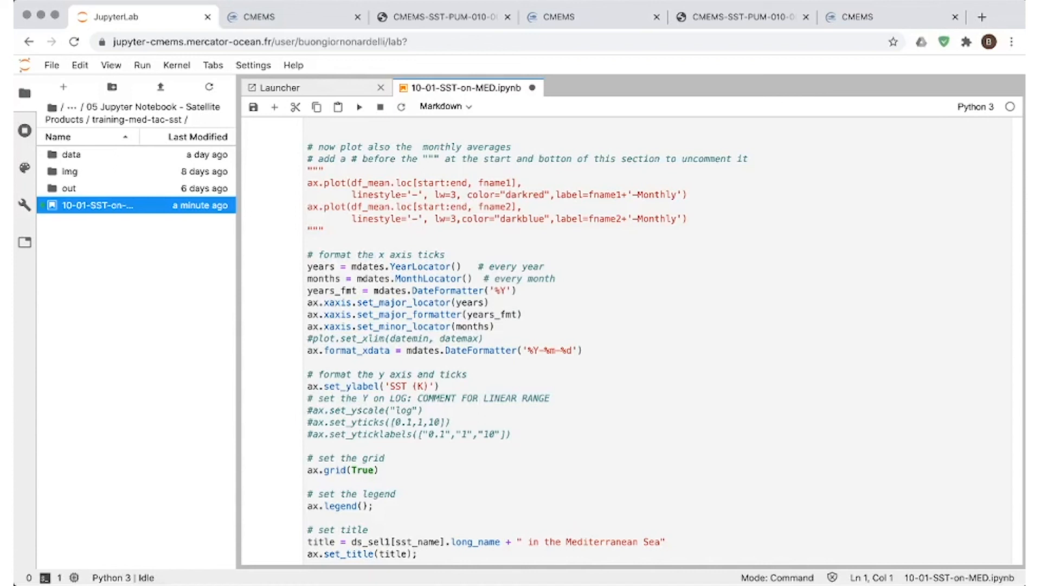
scroll(down, 3)
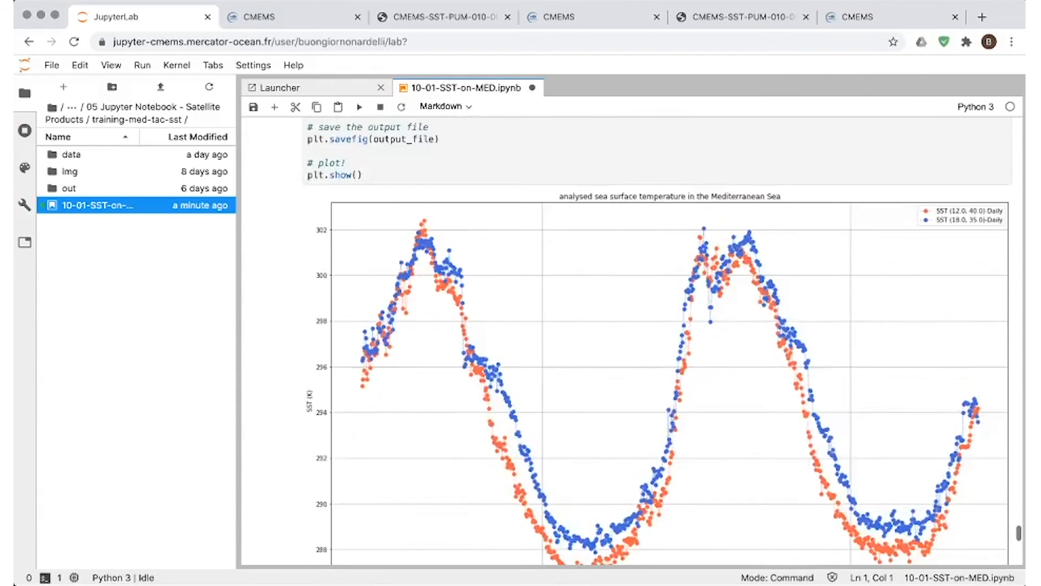
scroll(down, 3)
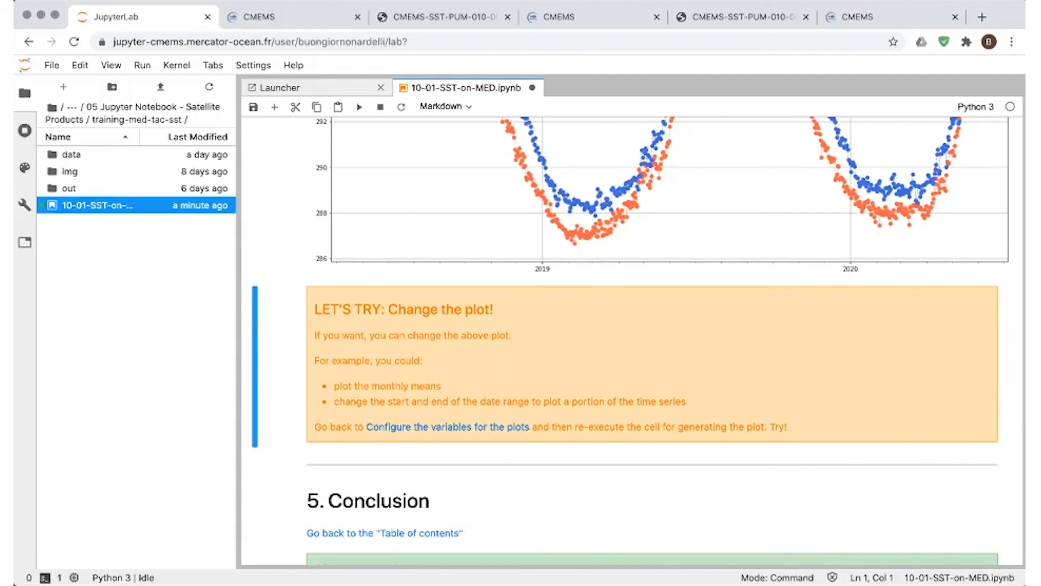
scroll(down, 3)
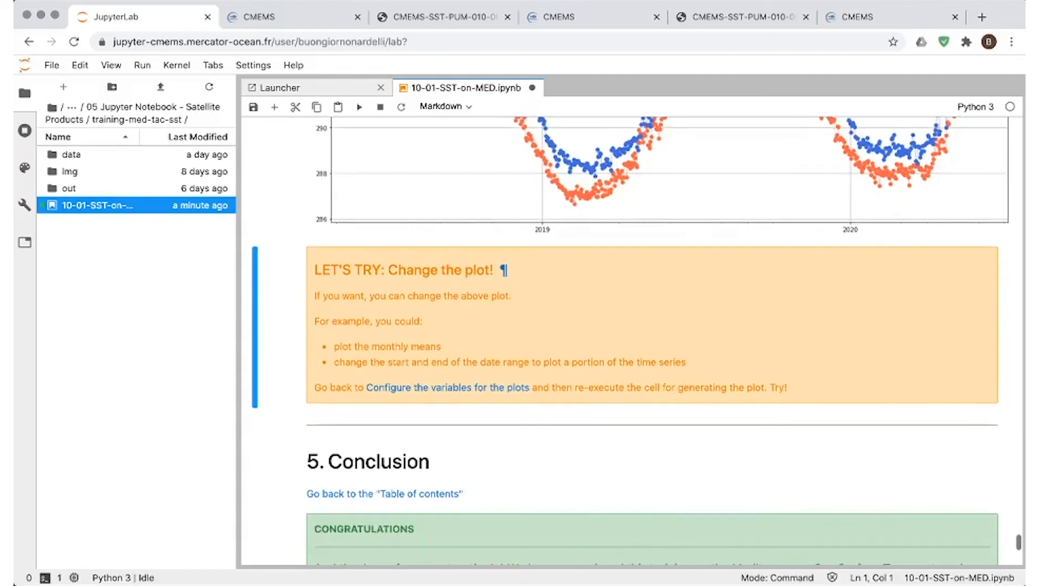
scroll(down, 3)
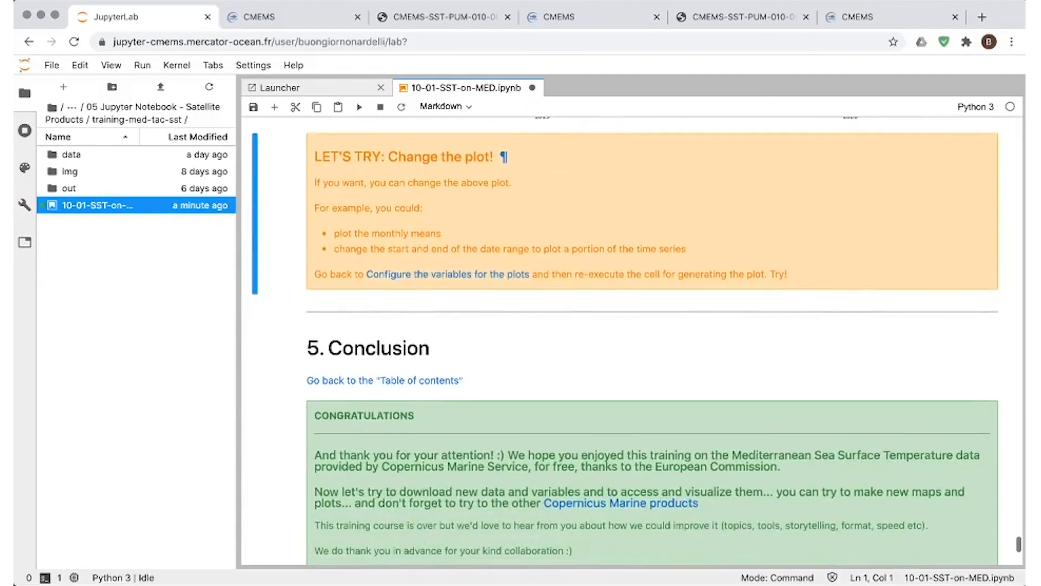
scroll(down, 3)
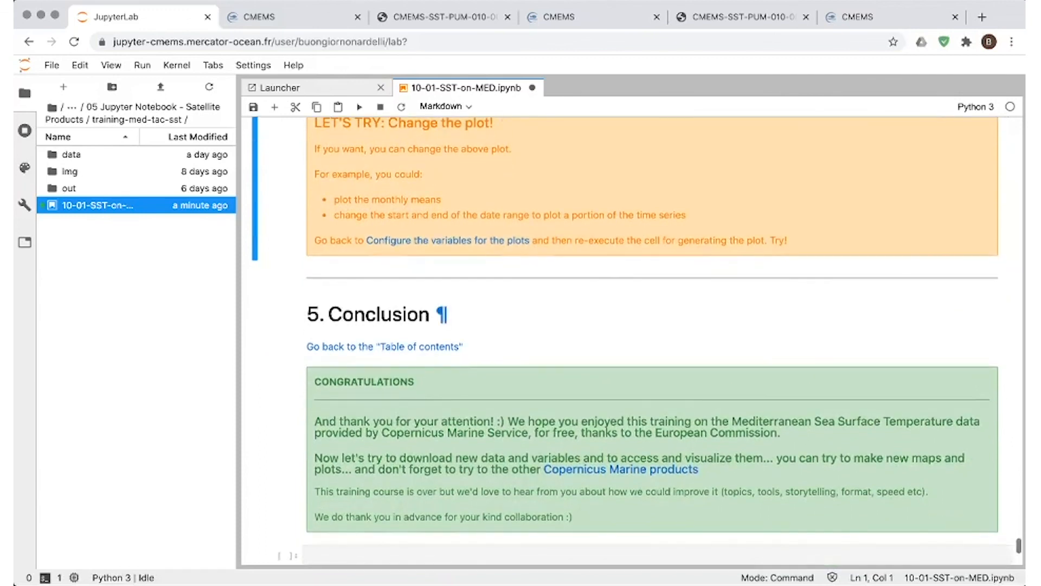